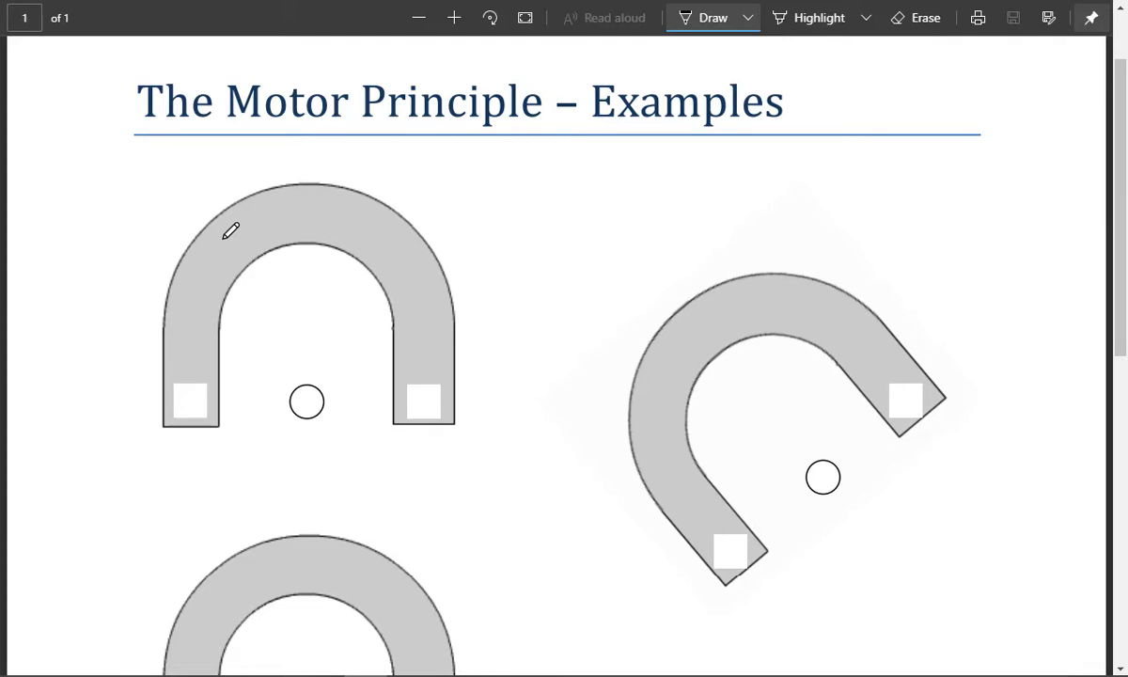
mouse_move(152, 470)
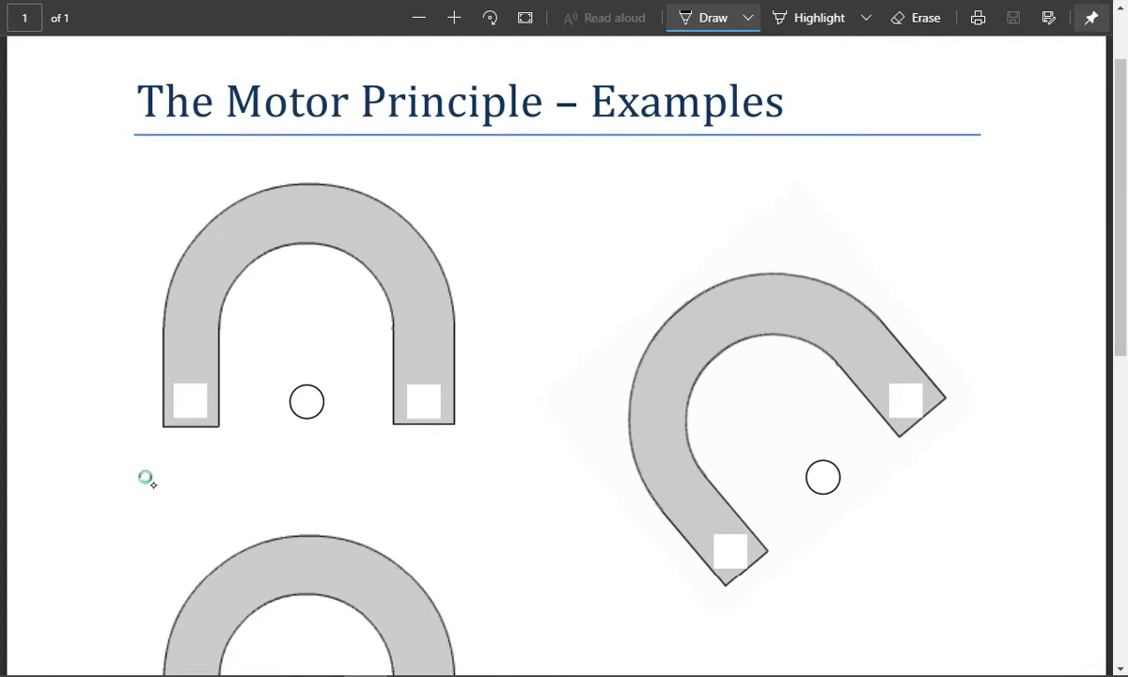
mouse_move(112, 222)
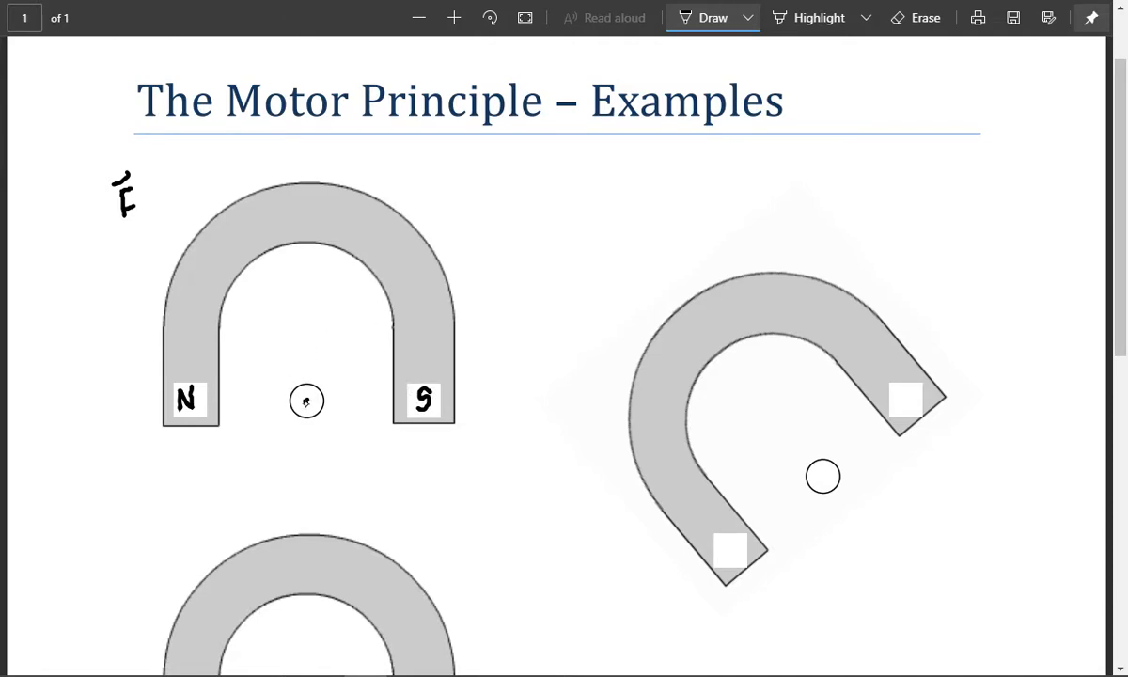
Write F=? beside both magnets, label pole S, and dot the tilted conductor for current out of page
scroll(down, 3)
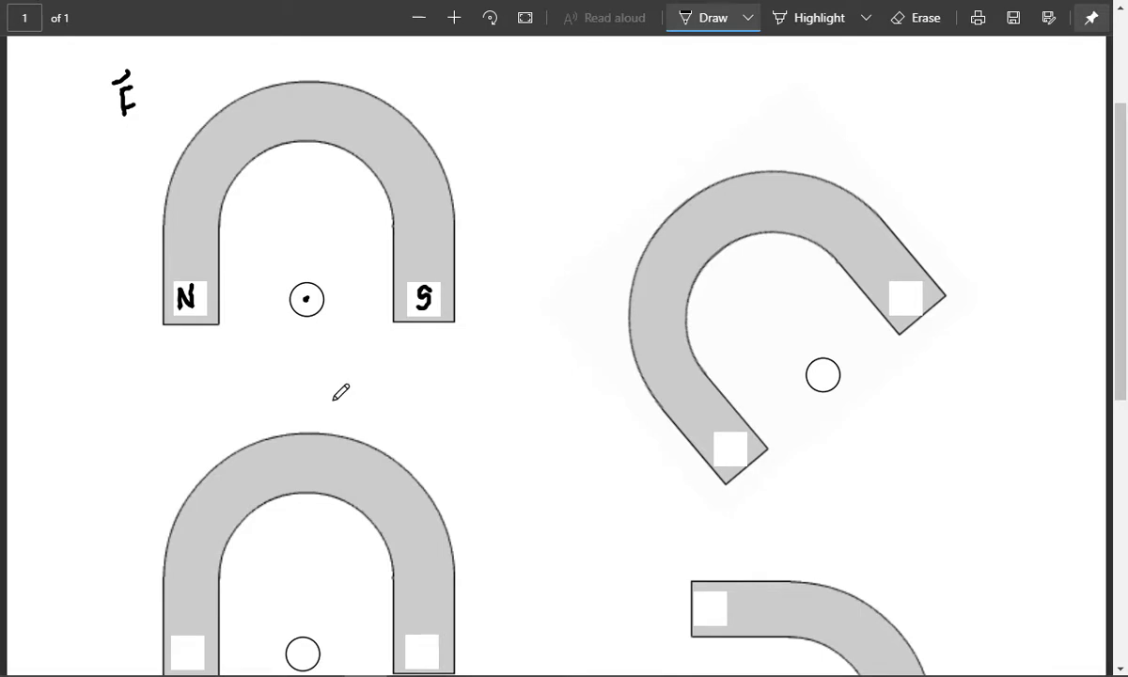
mouse_move(932, 166)
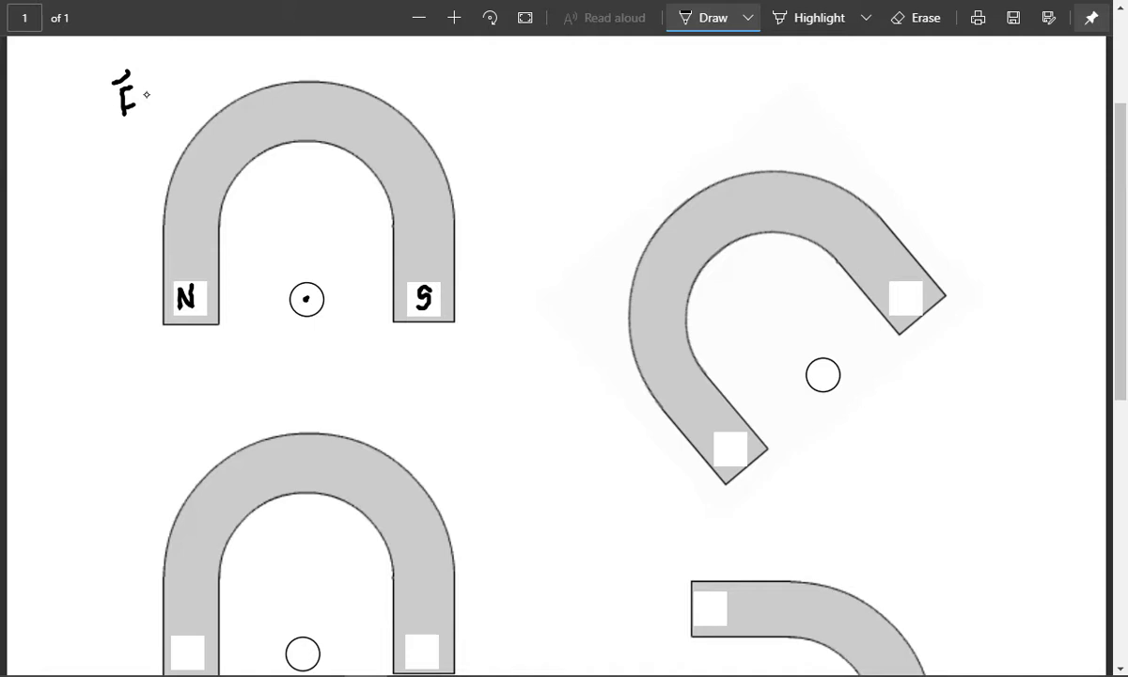
drag(141, 98, 173, 107)
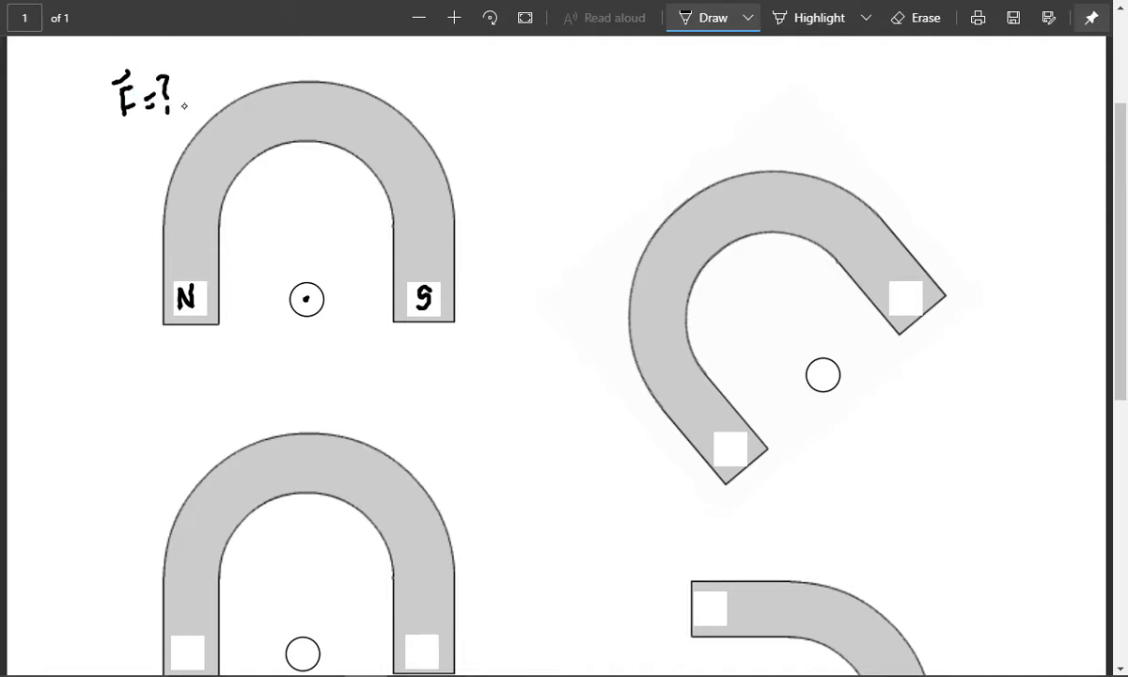
drag(861, 132, 874, 159)
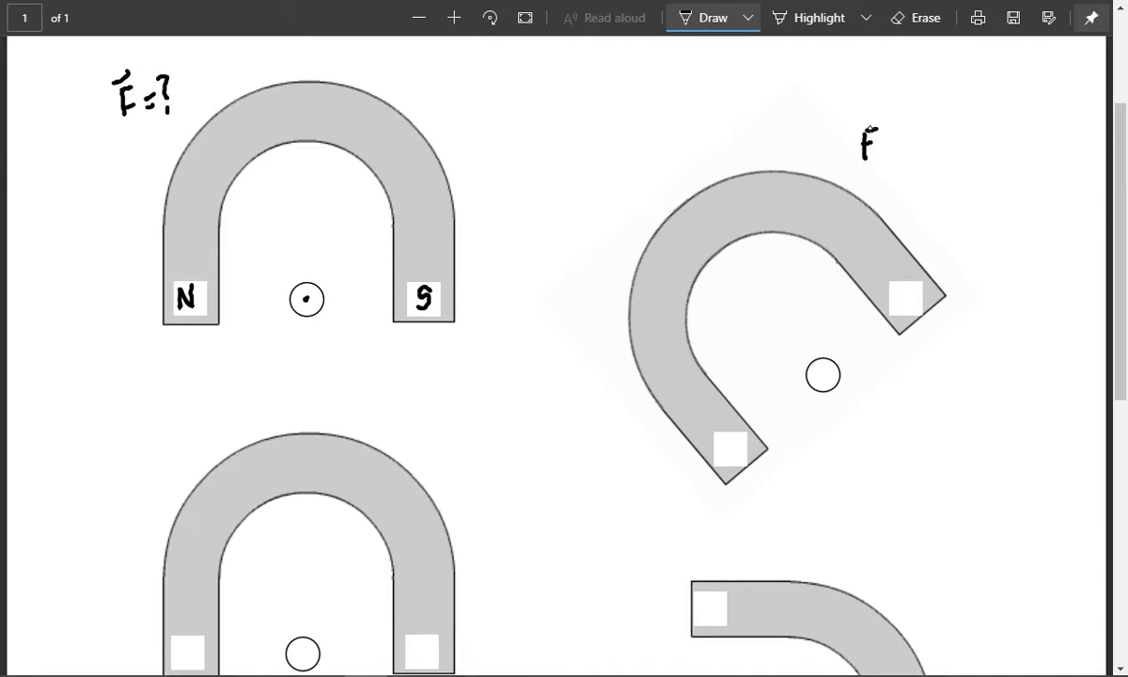
drag(861, 128, 925, 151)
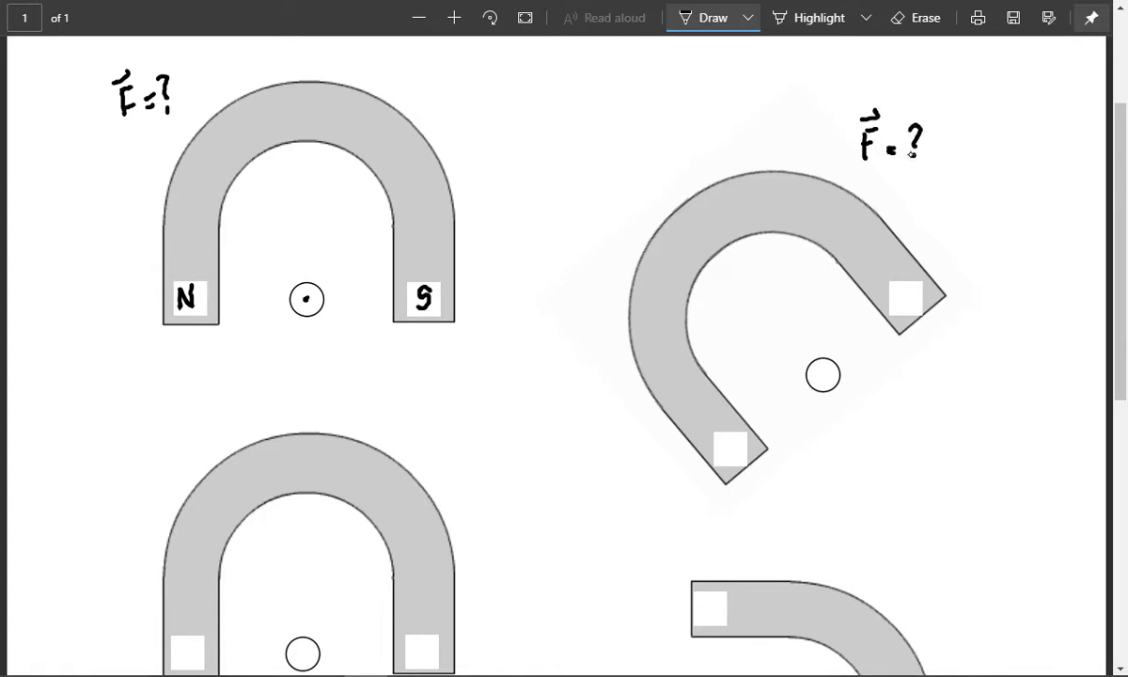
text(S)
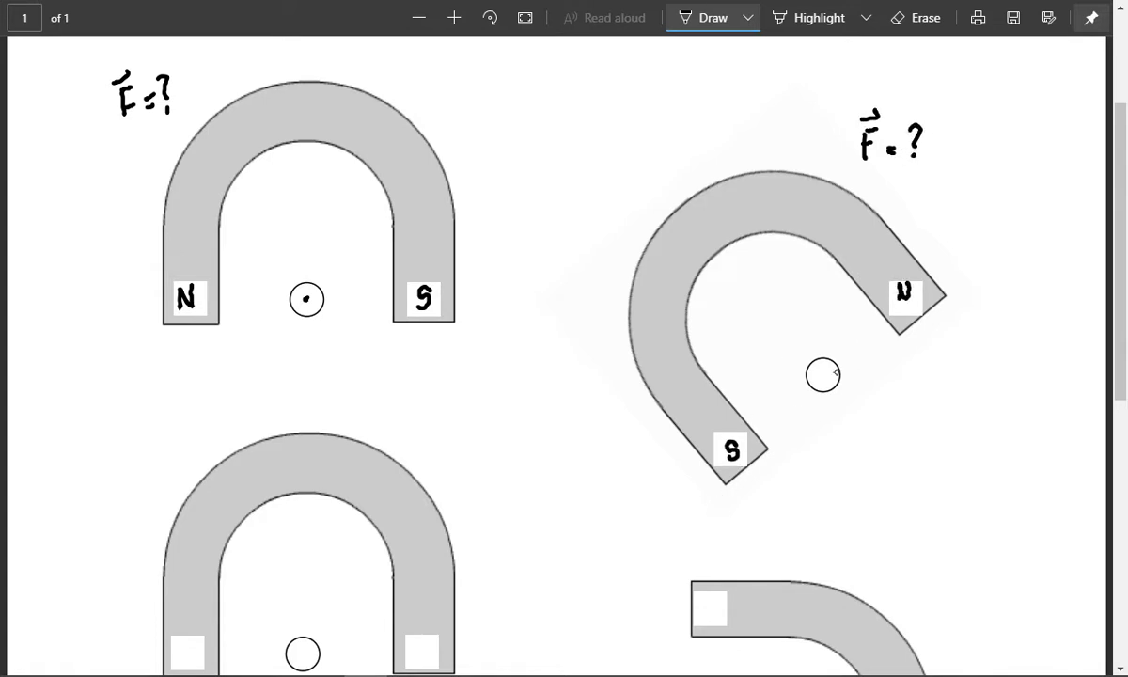
click(823, 374)
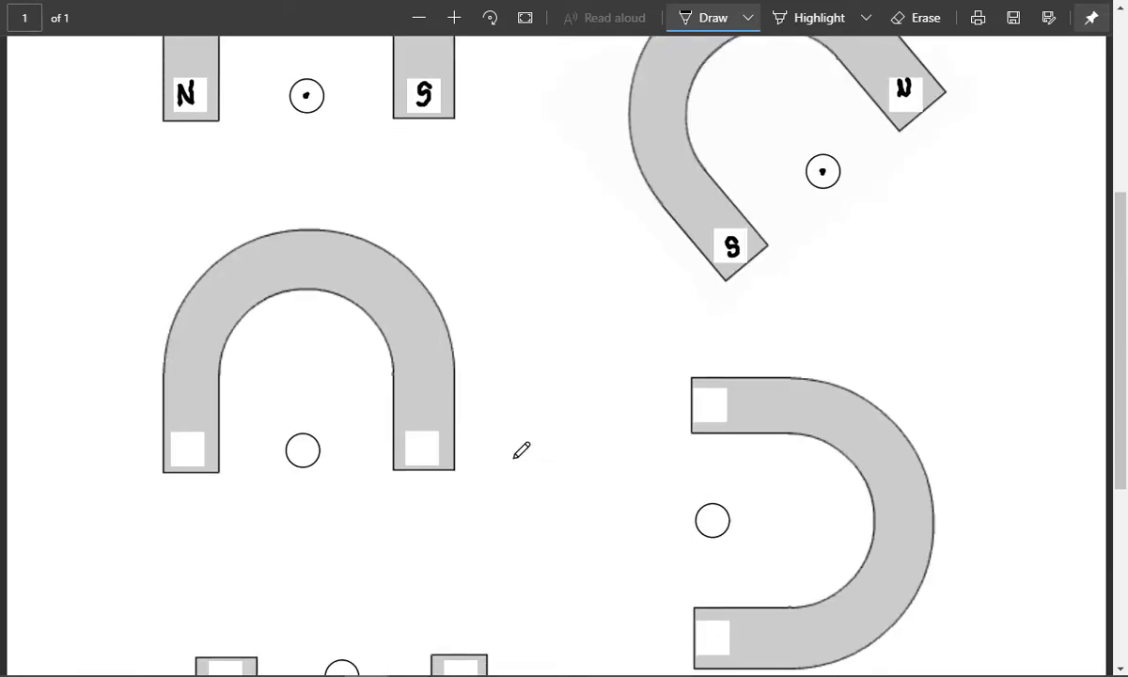
Draw a downward force arrow under the crossed conductor and write poles=? beside the third magnet
scroll(down, 3)
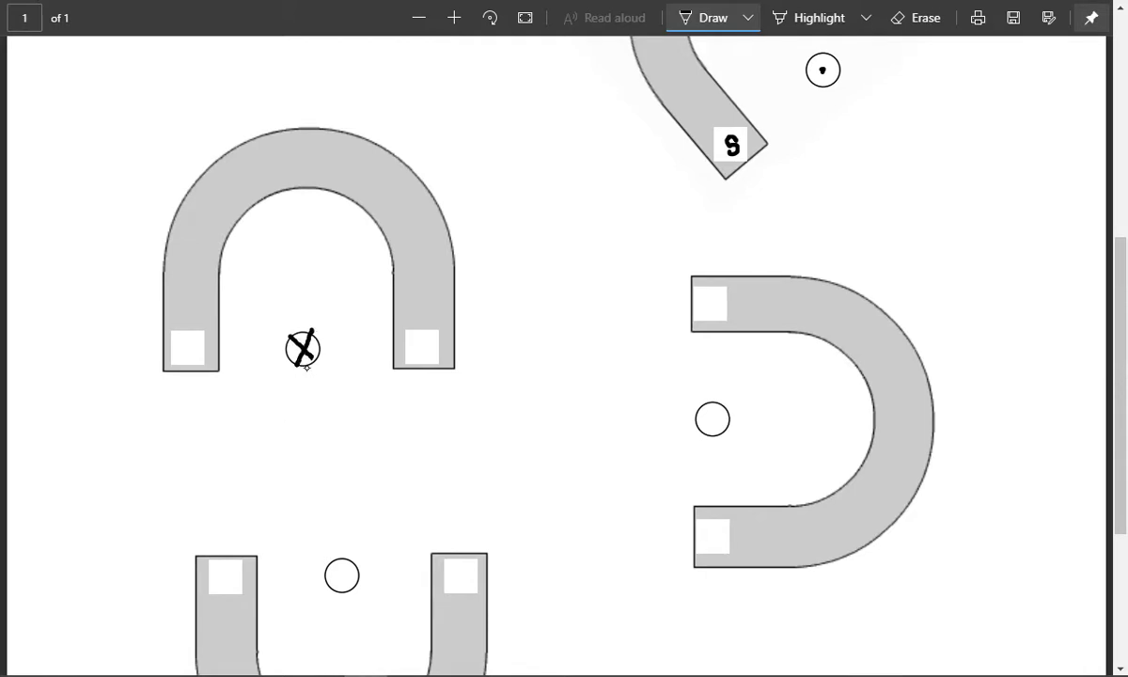
drag(303, 361, 304, 423)
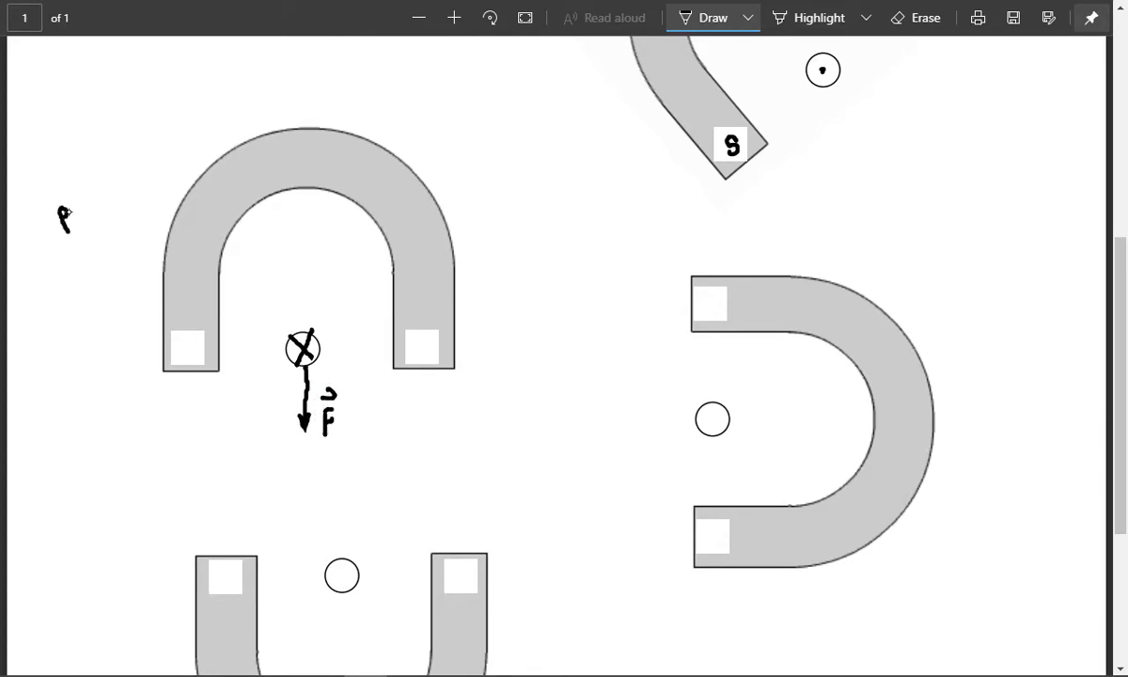
drag(63, 216, 113, 203)
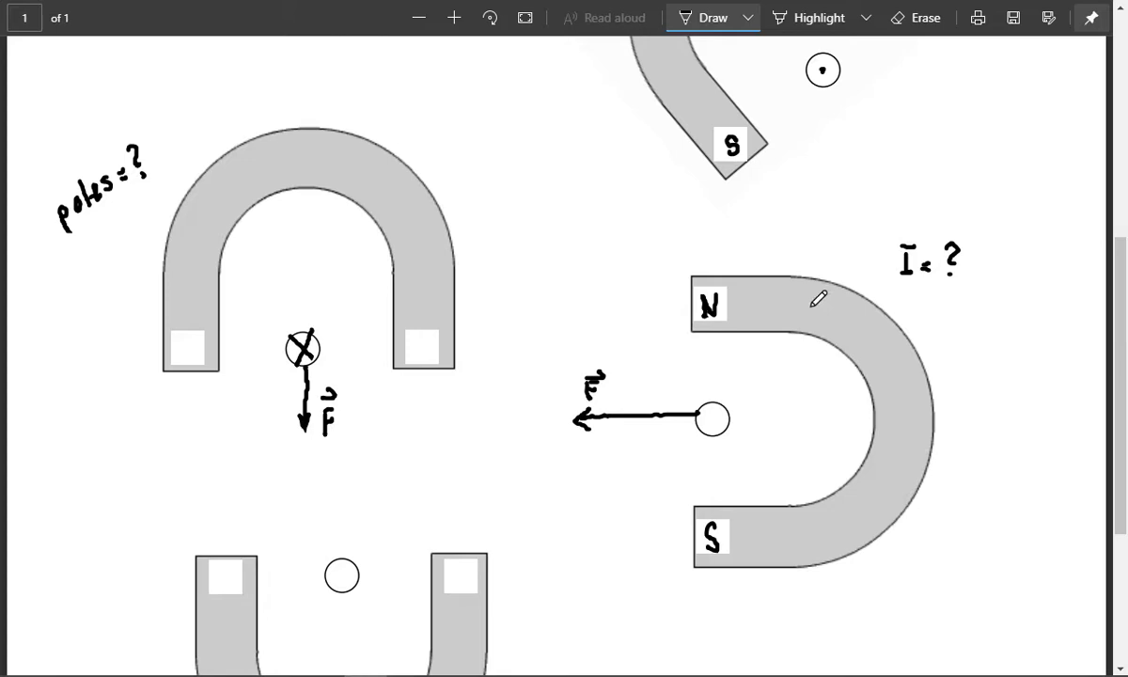
Draw a downward force arrow from the bottom conductor labelled F, with I=? and poles=? notes
scroll(down, 3)
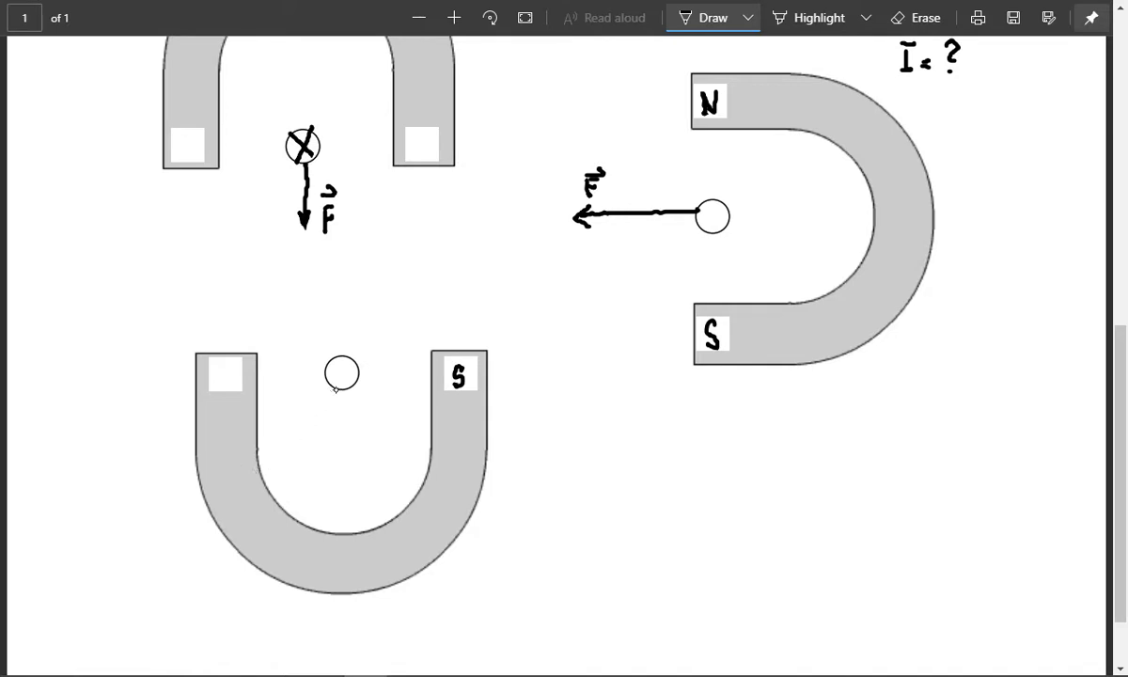
drag(342, 388, 342, 457)
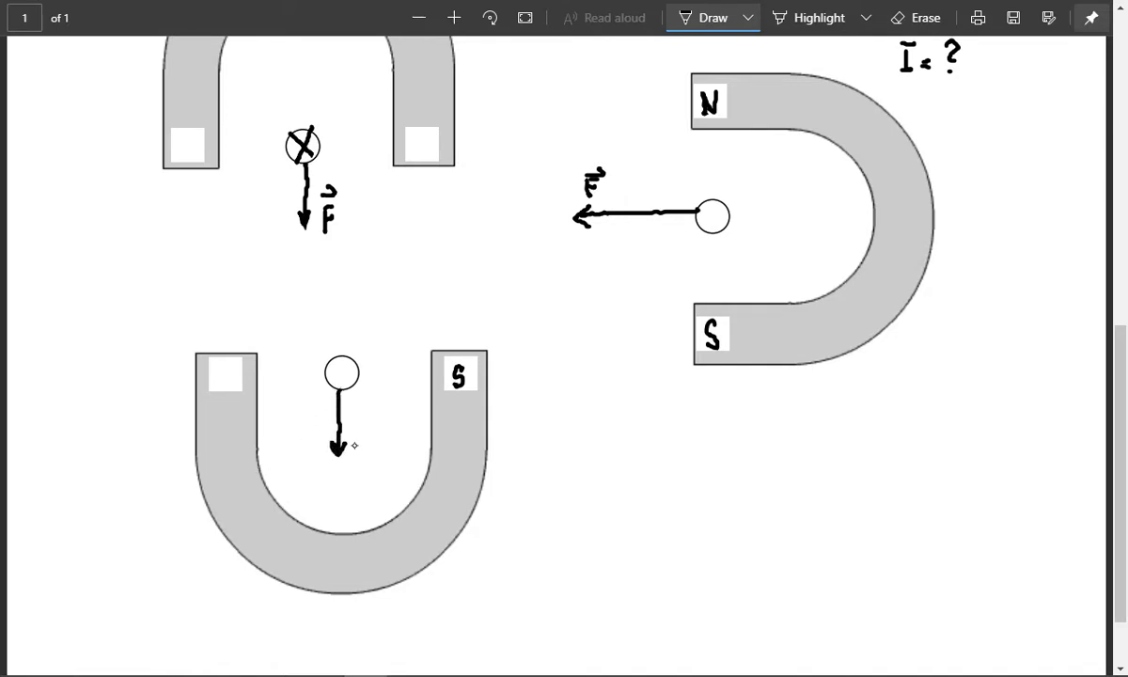
drag(357, 433, 372, 456)
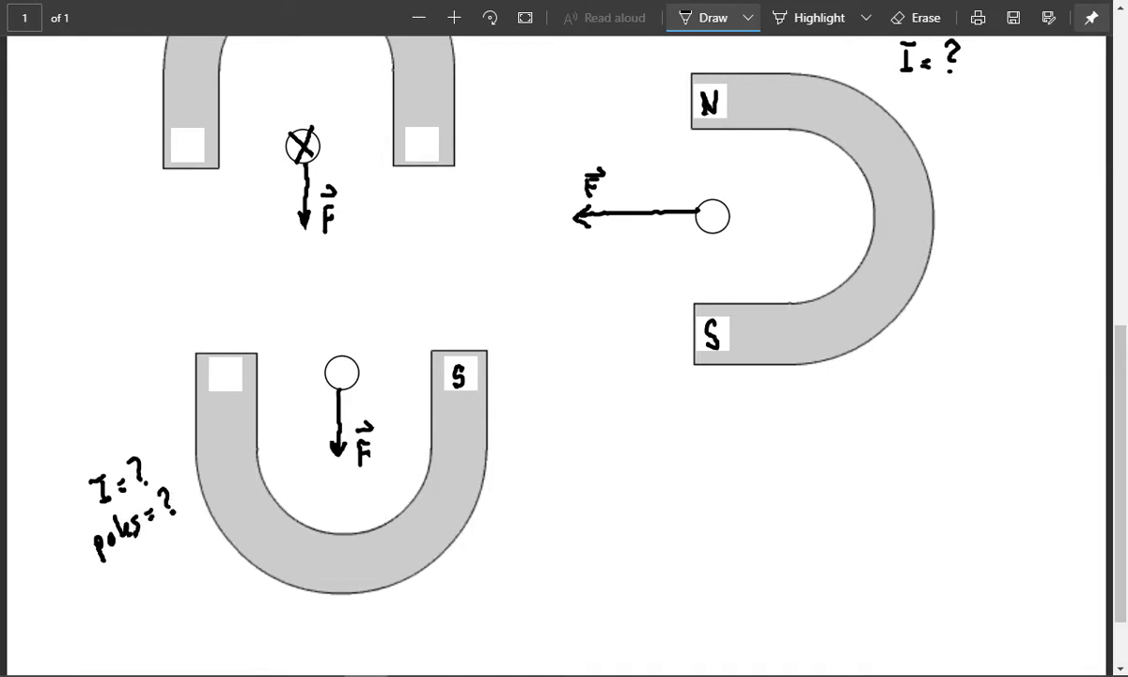
scroll(down, 3)
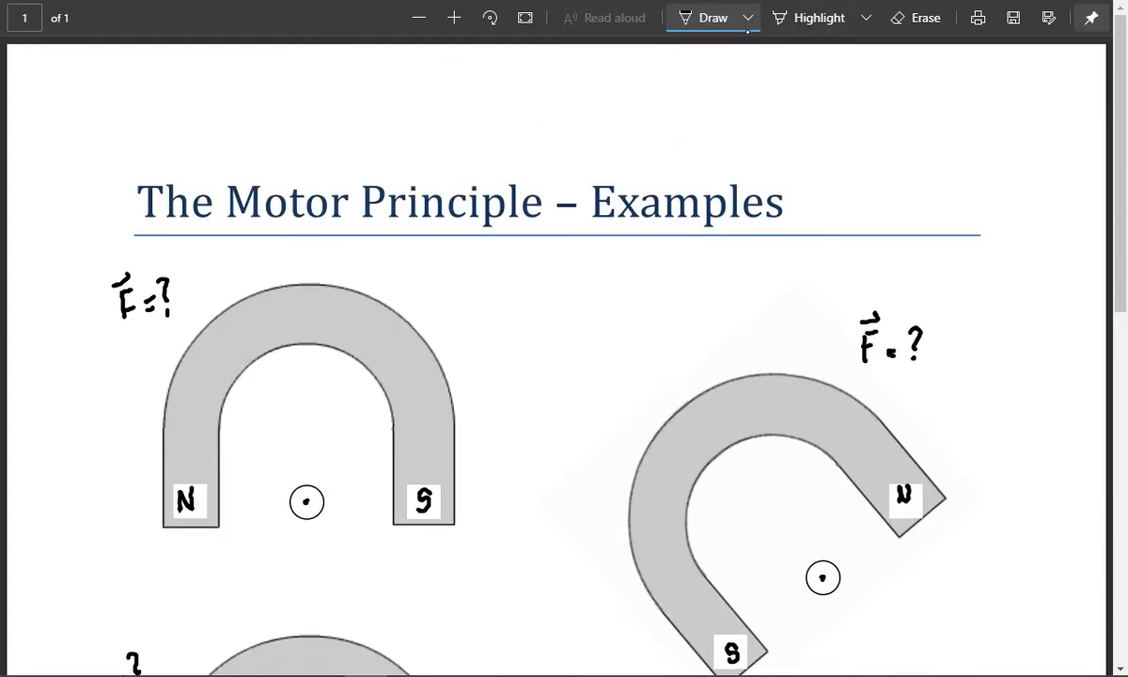
click(749, 17)
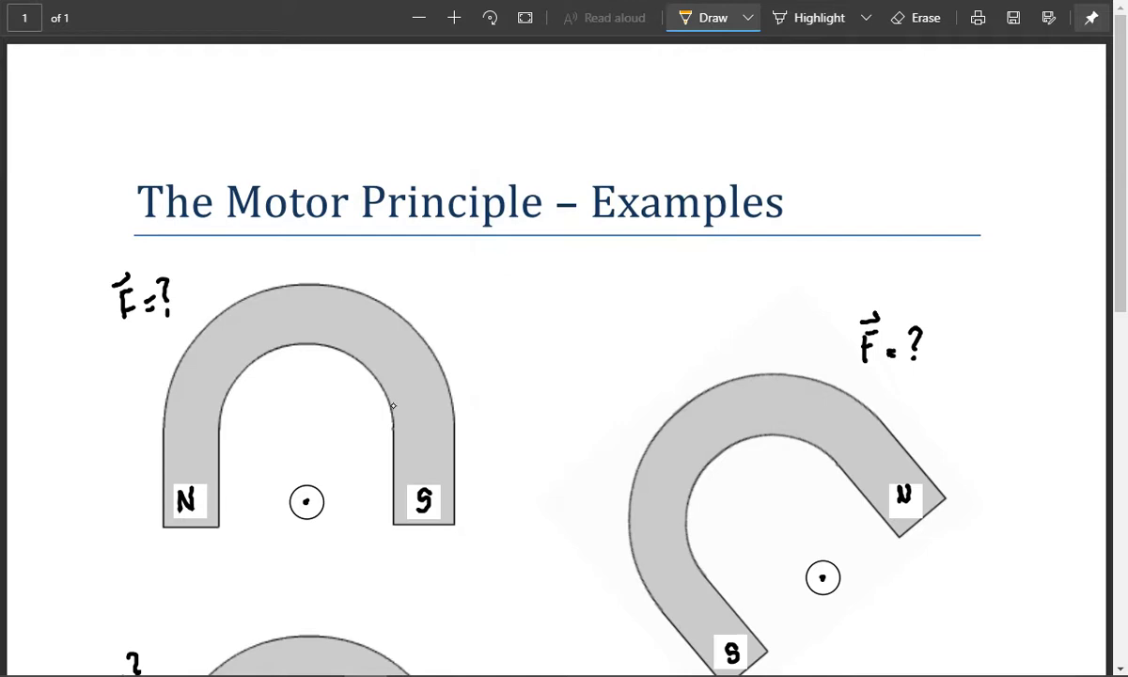
scroll(down, 3)
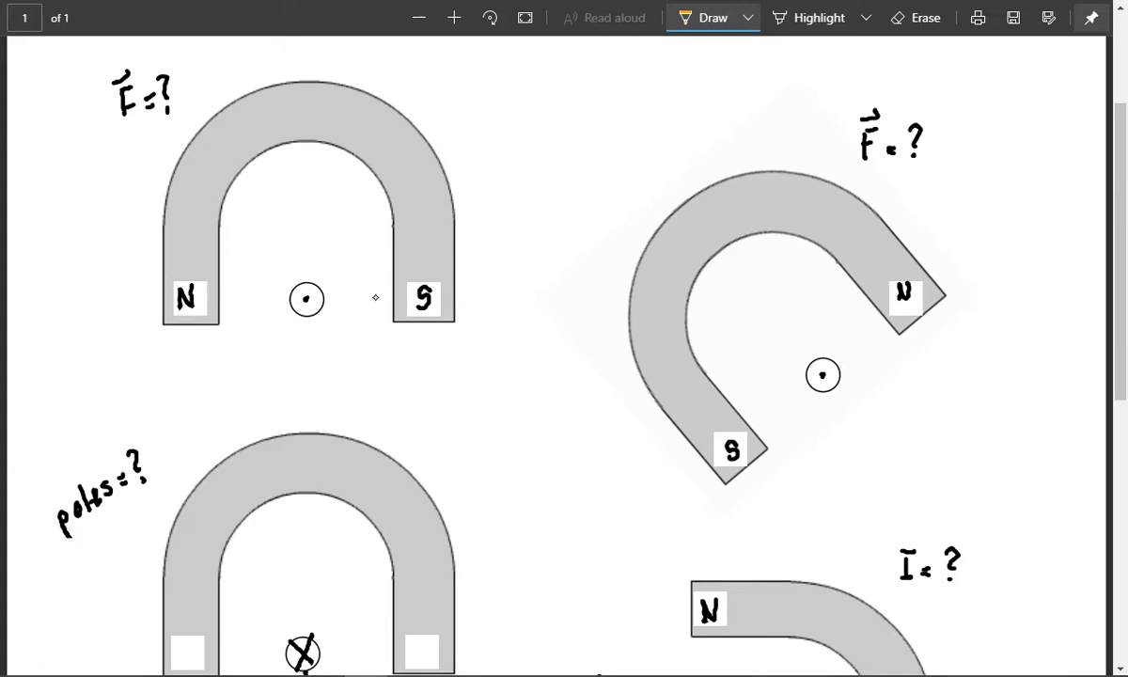
mouse_move(480, 293)
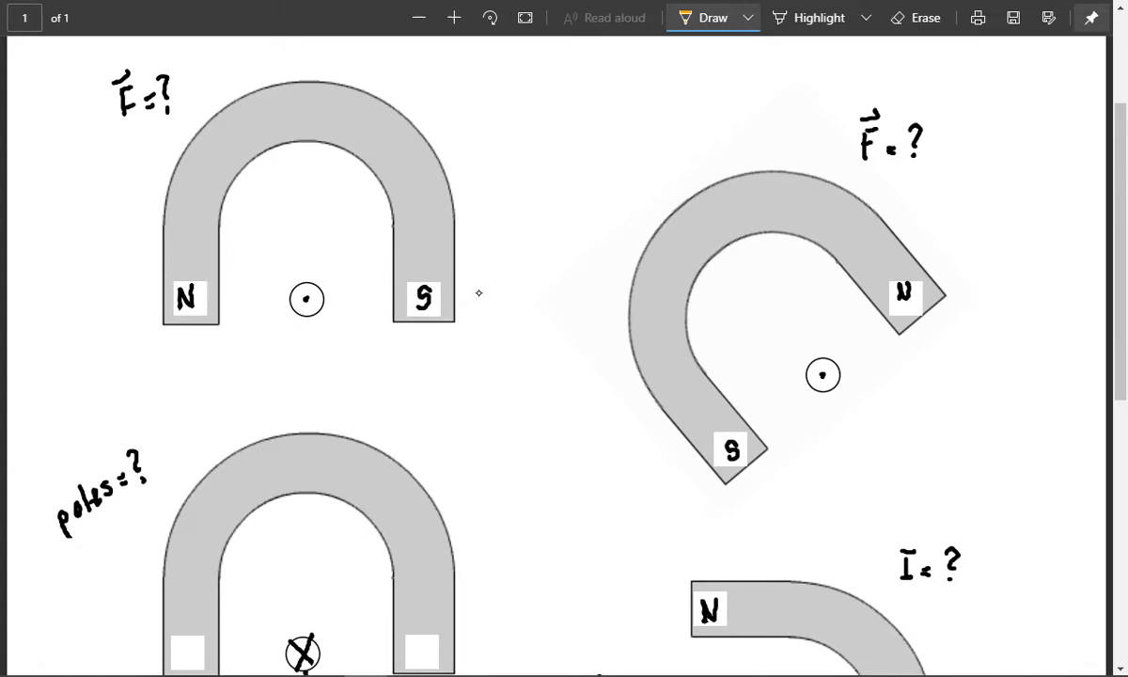
mouse_move(488, 301)
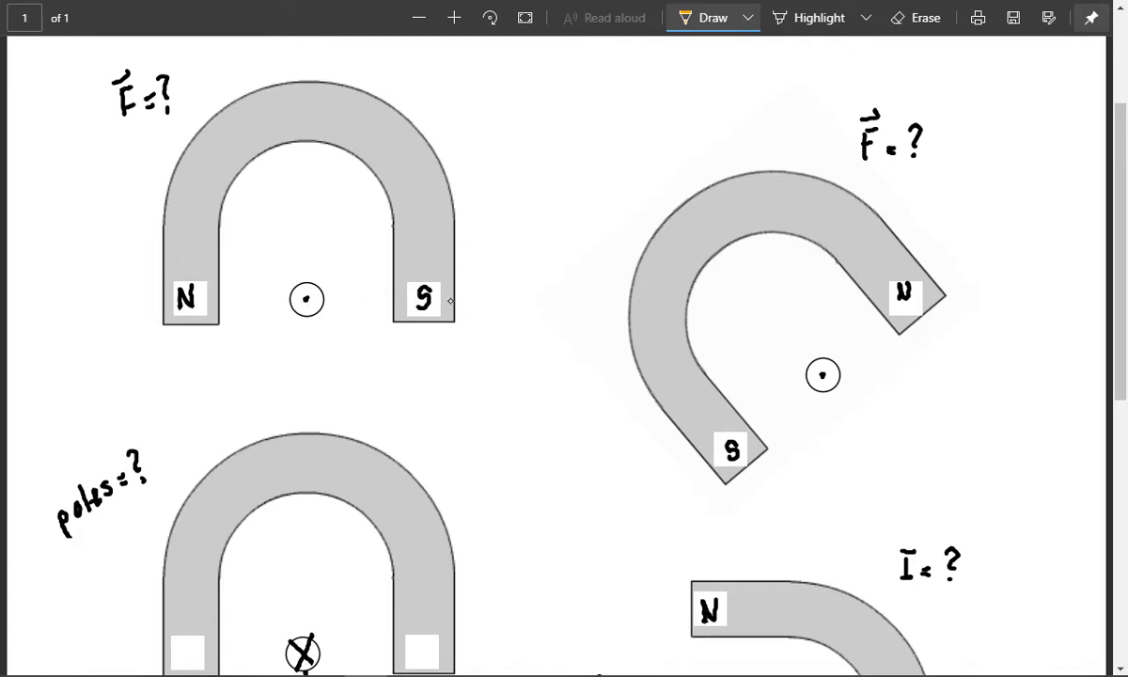
mouse_move(455, 304)
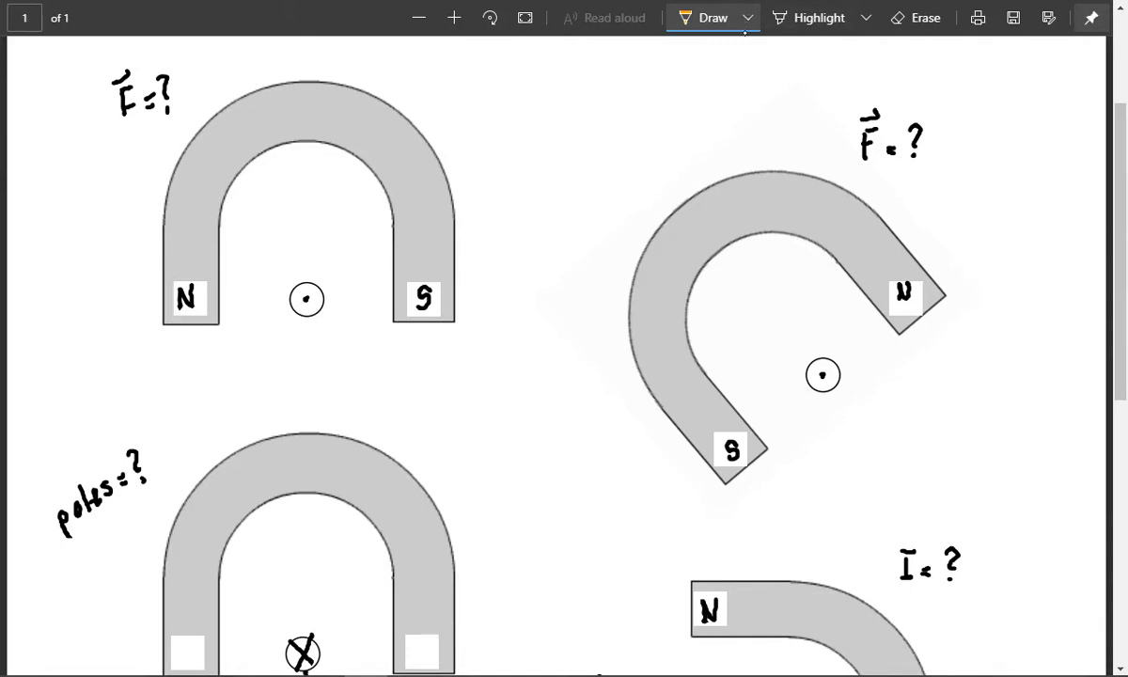
Draw a purple upward force arrow from the first conductor and label it F
click(748, 17)
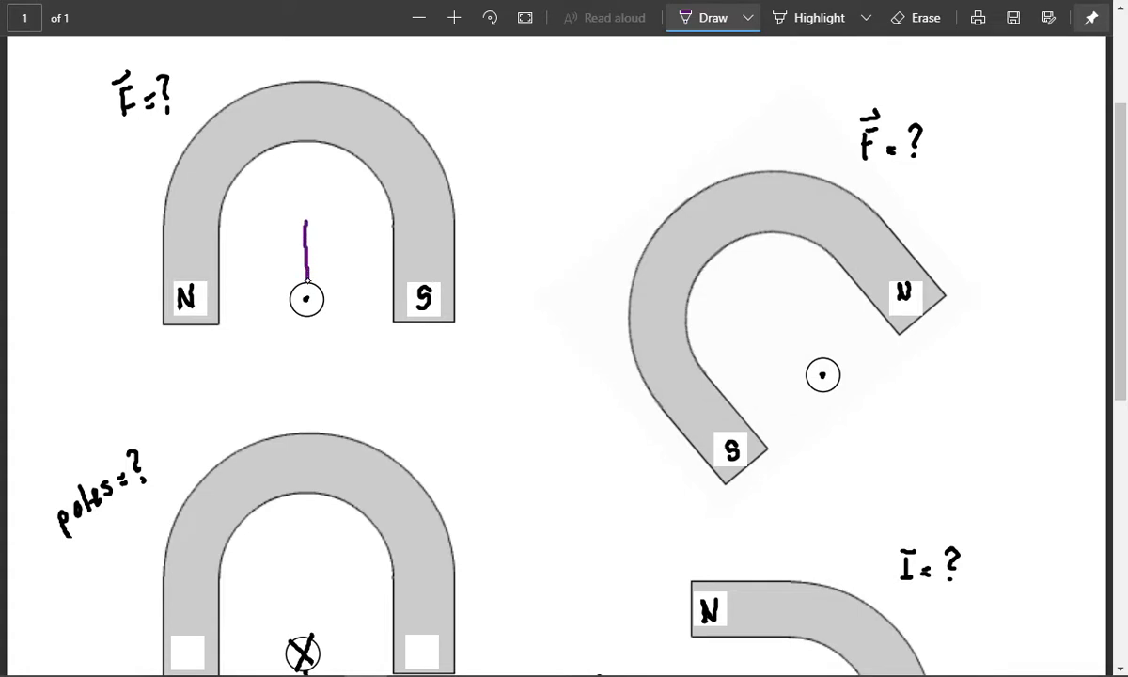
drag(304, 282, 304, 203)
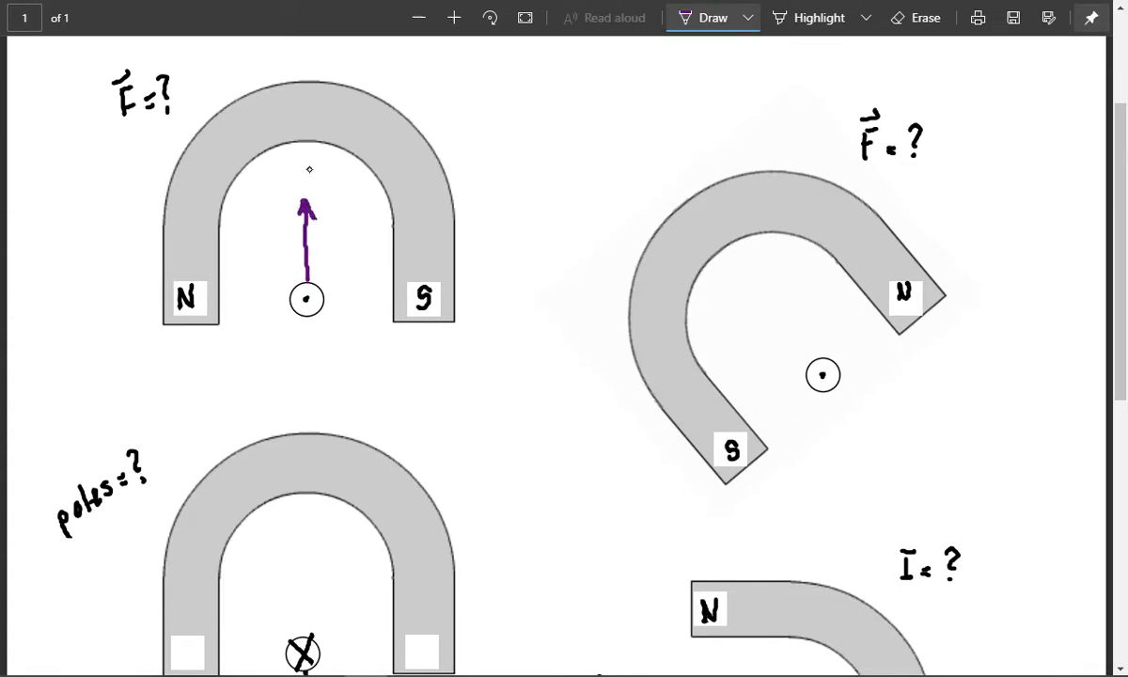
drag(319, 184, 305, 165)
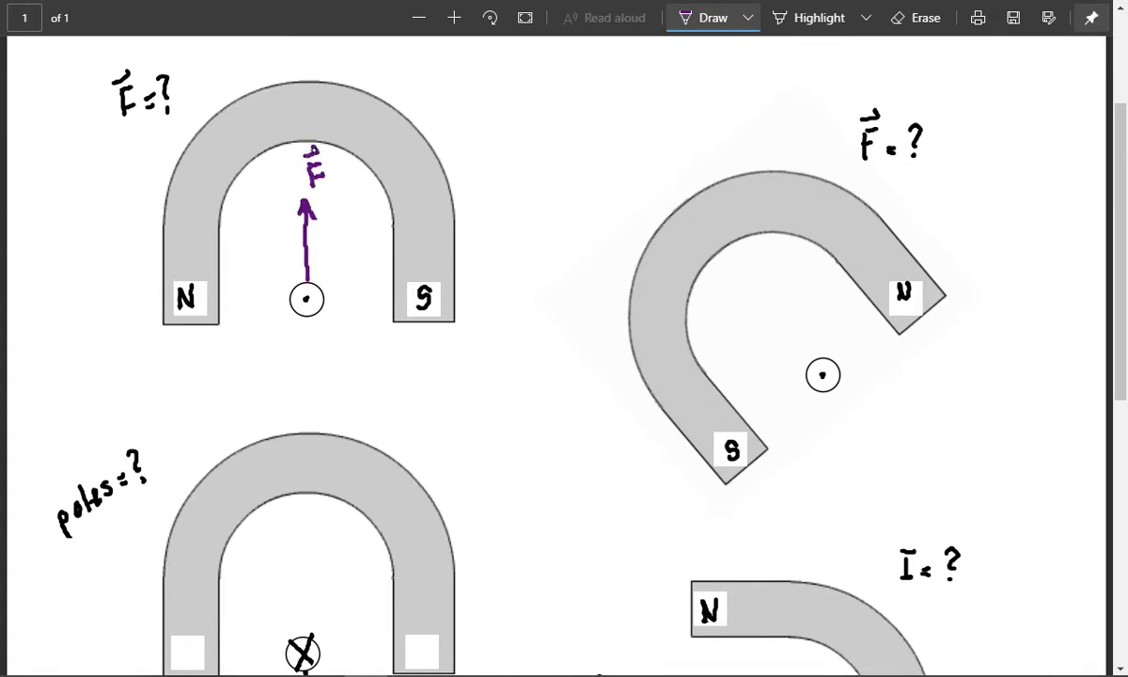
Circle the conductor with an orange field and draw a red field line from N toward S
click(748, 17)
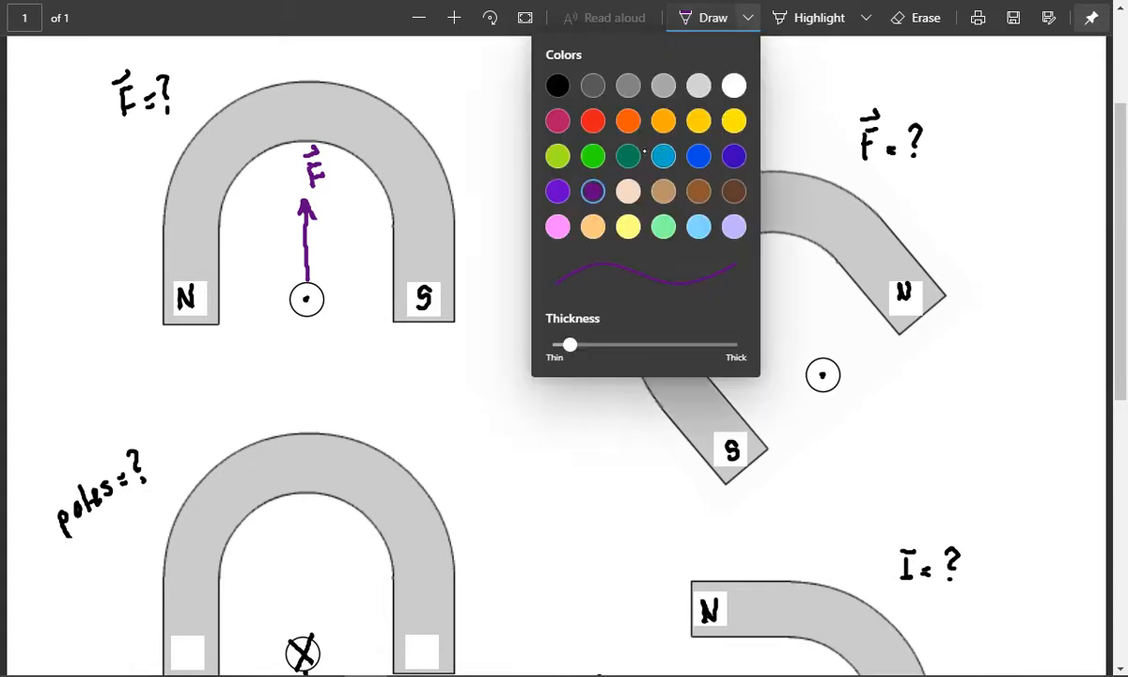
click(662, 120)
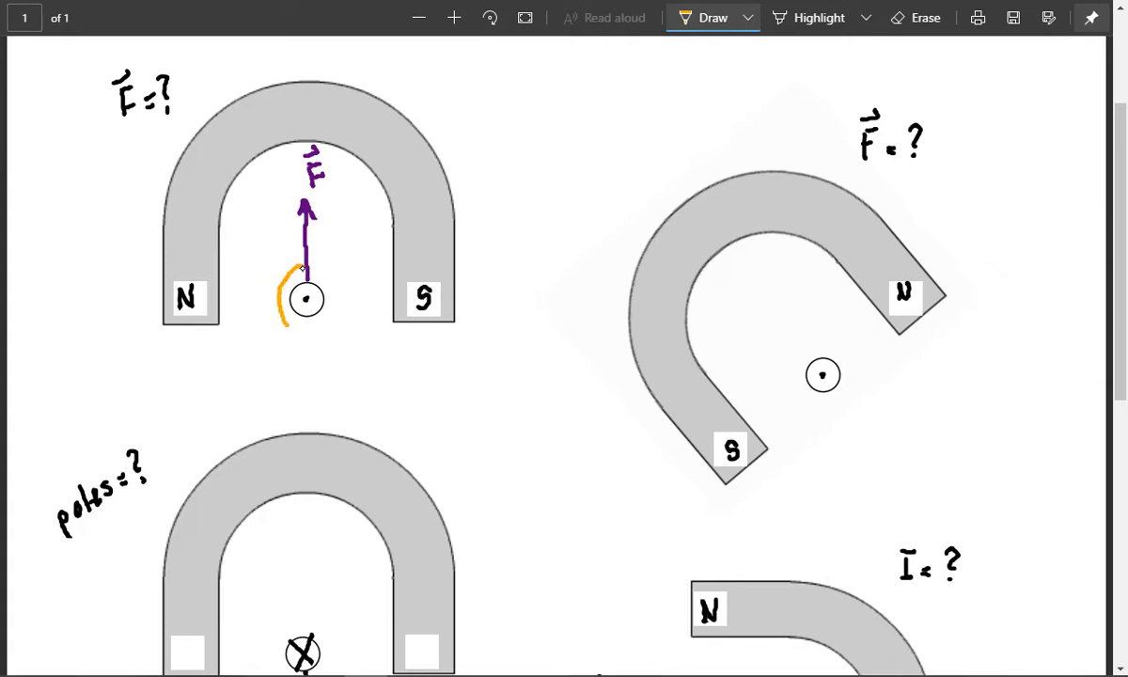
drag(306, 273, 307, 329)
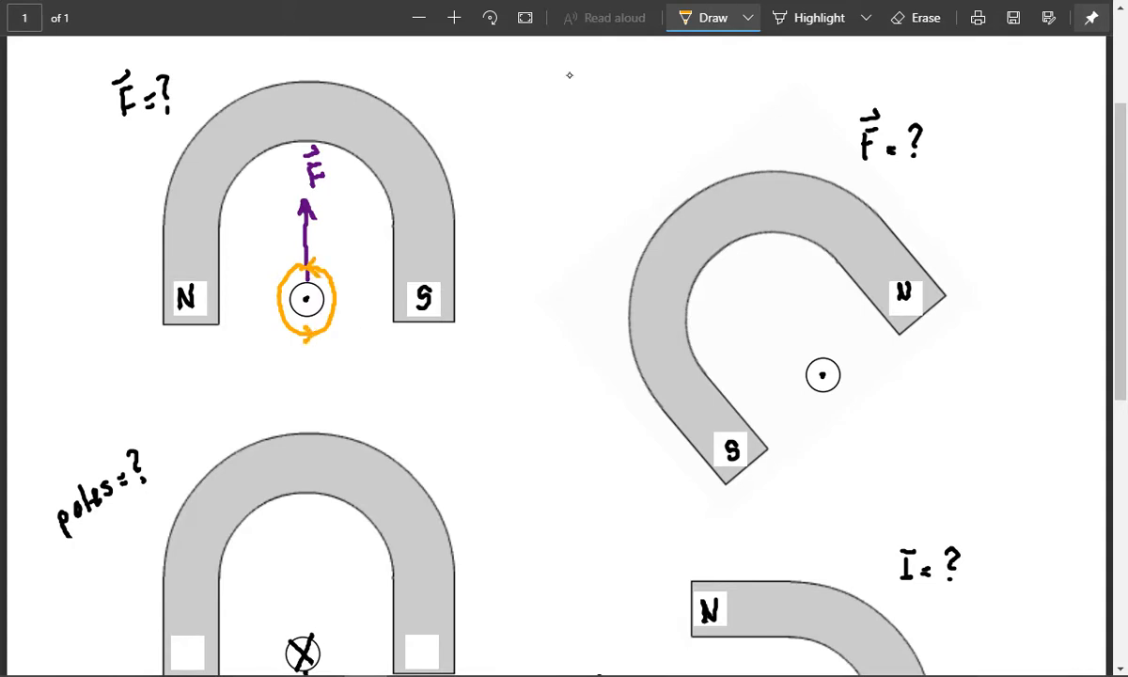
click(749, 17)
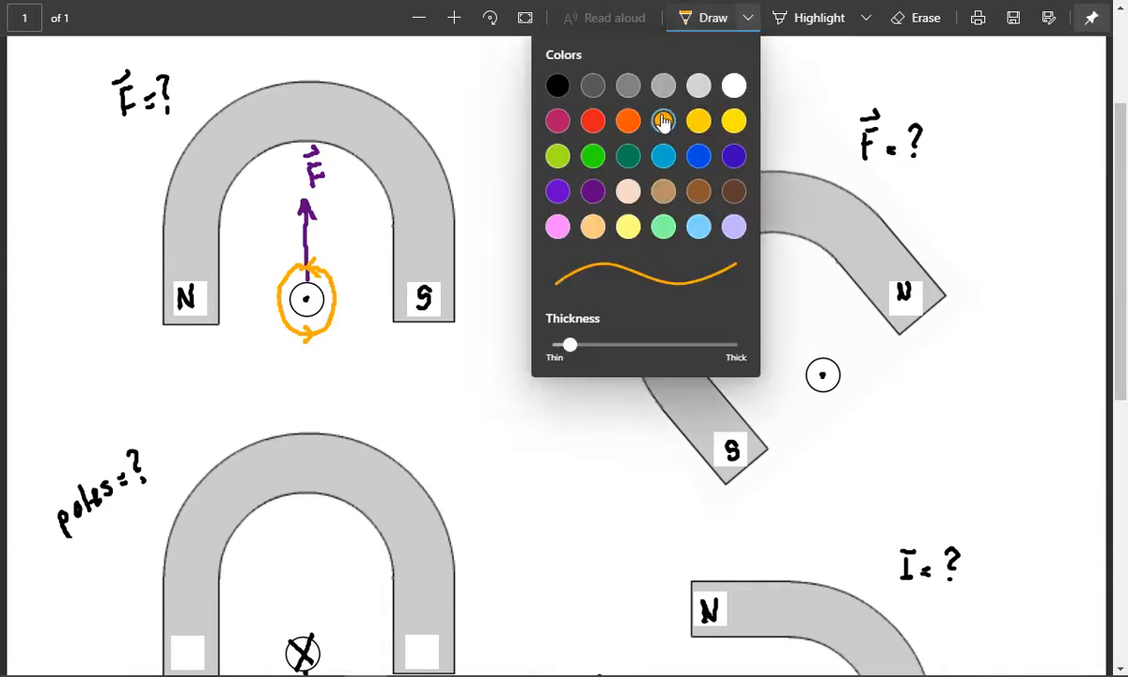
click(590, 120)
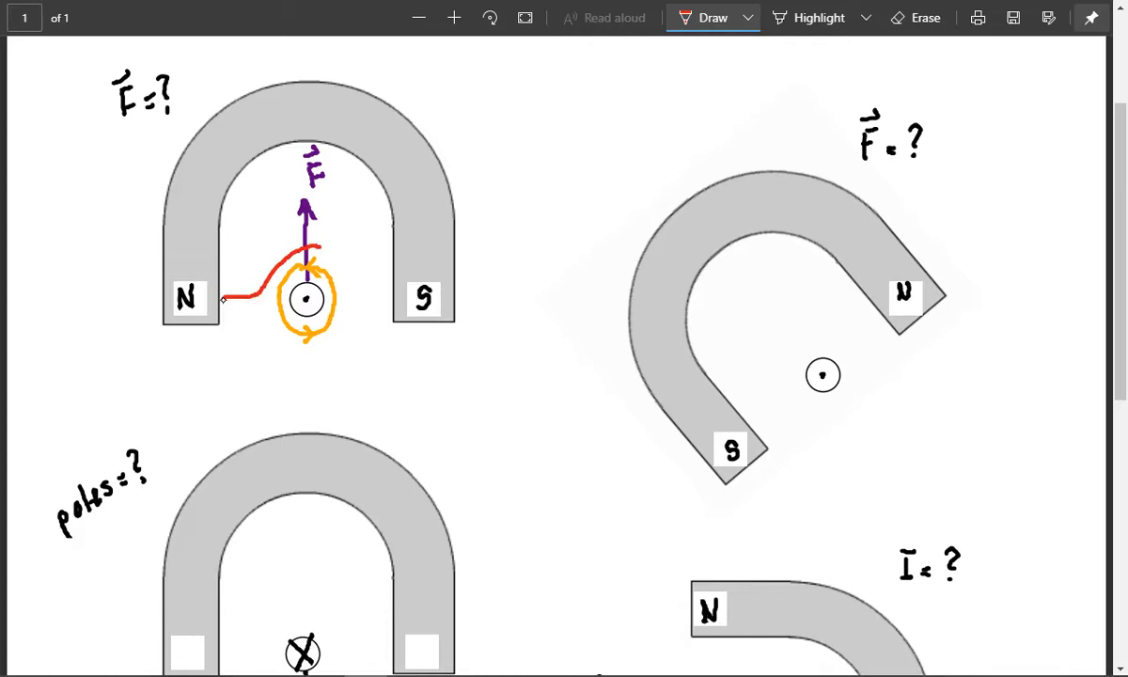
drag(222, 301, 391, 299)
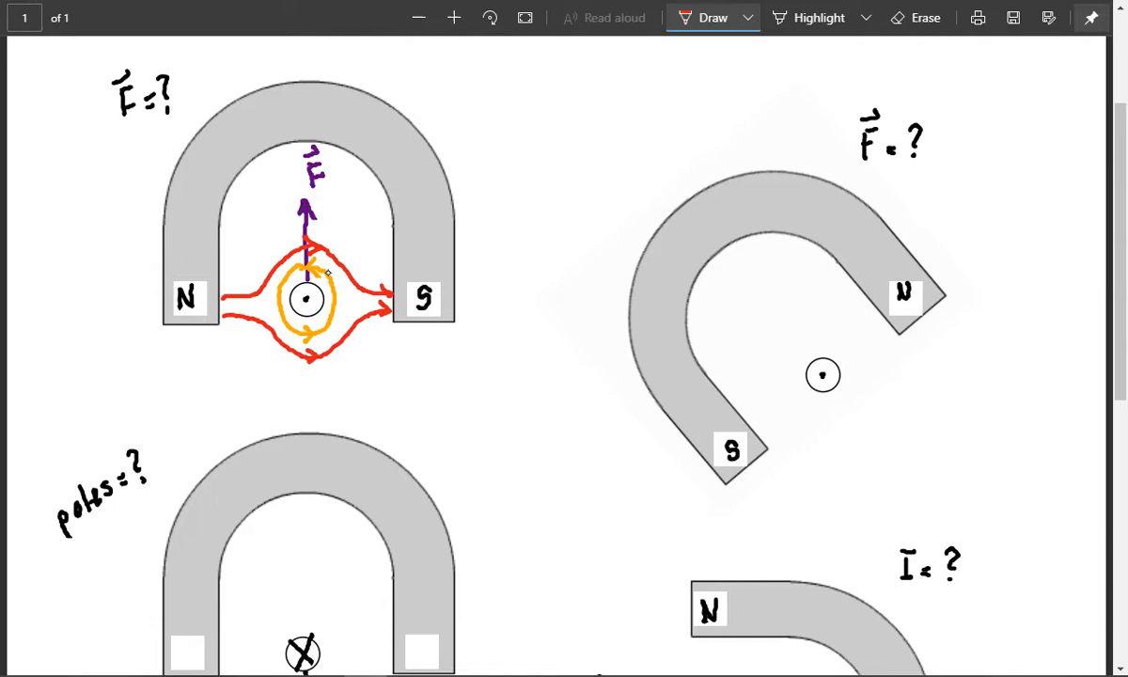
mouse_move(929, 331)
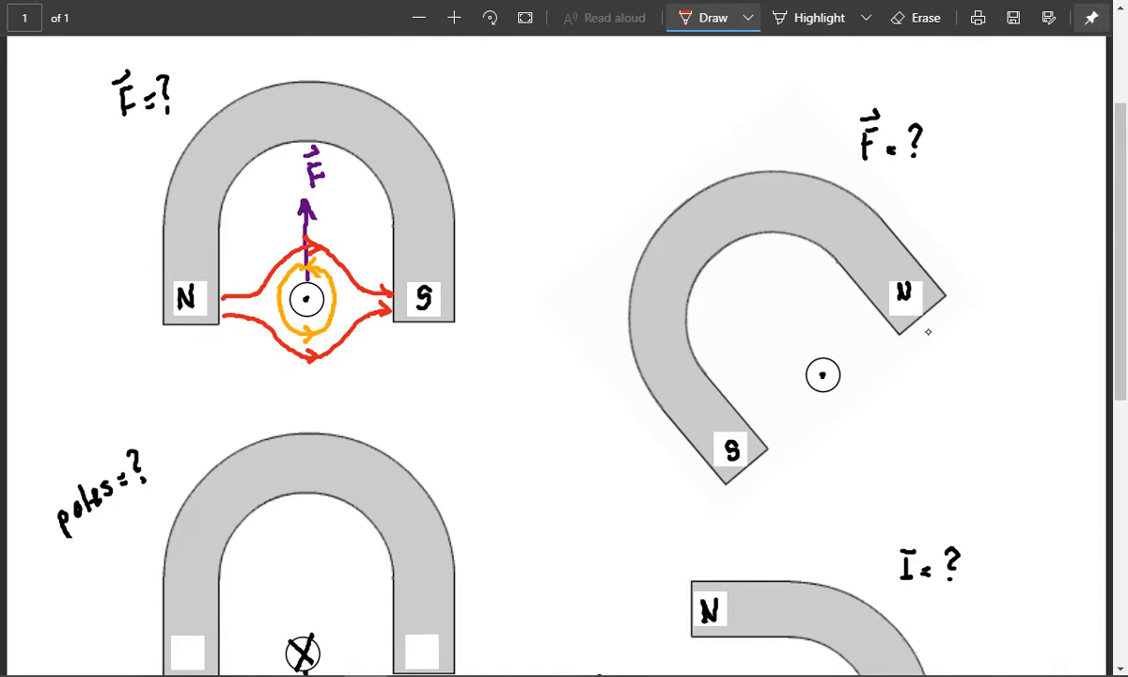
mouse_move(865, 319)
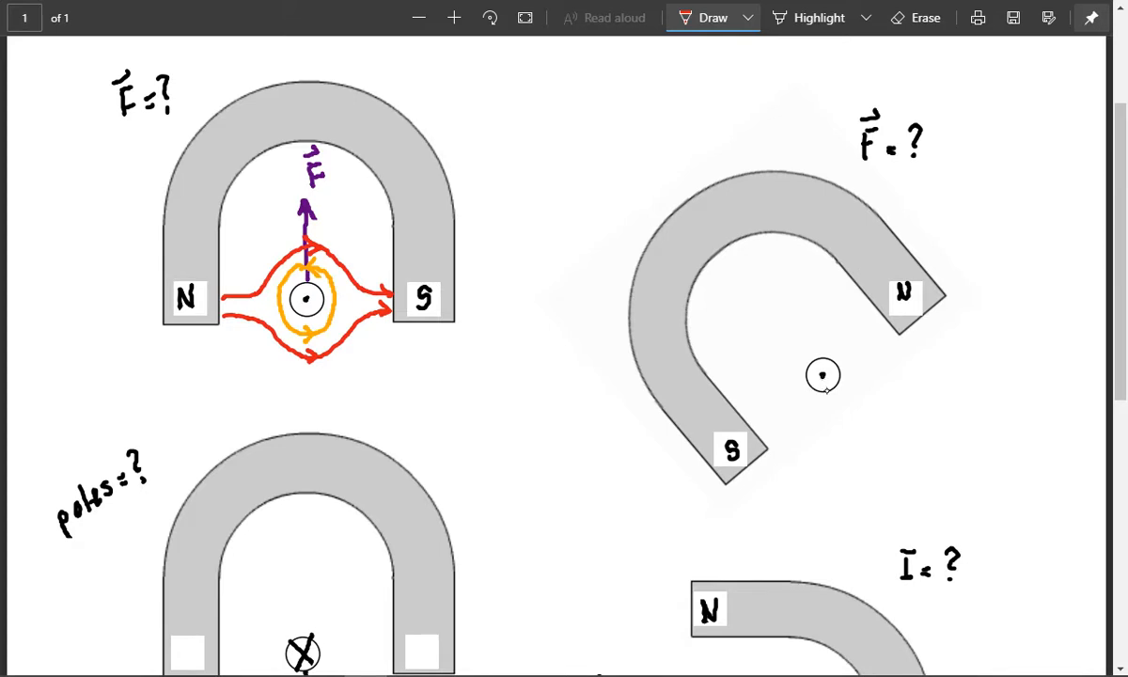
mouse_move(820, 403)
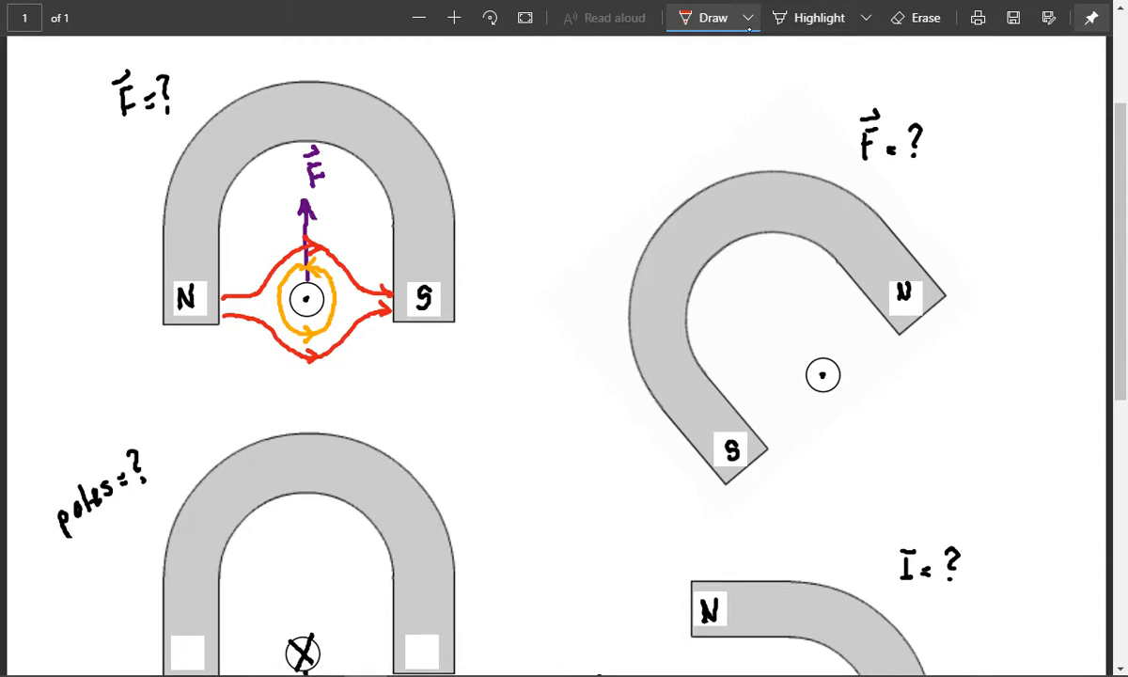
Draw a purple force arrow down-right from the tilted conductor, erasing and redrawing it once
click(748, 17)
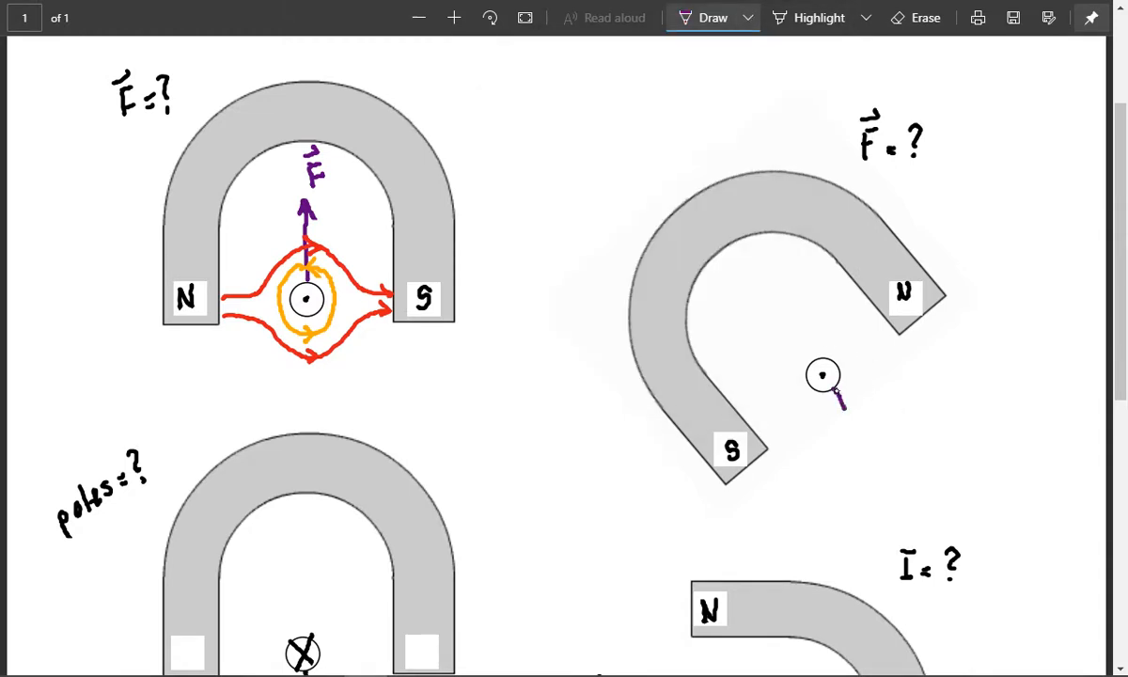
drag(827, 389, 869, 448)
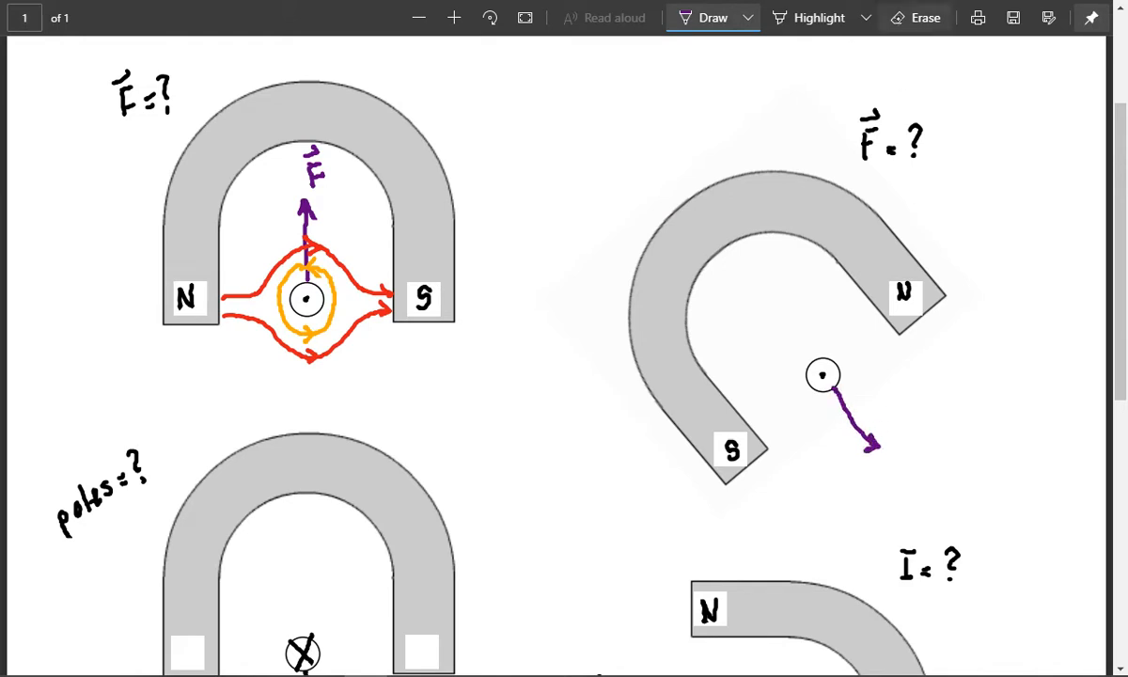
click(925, 17)
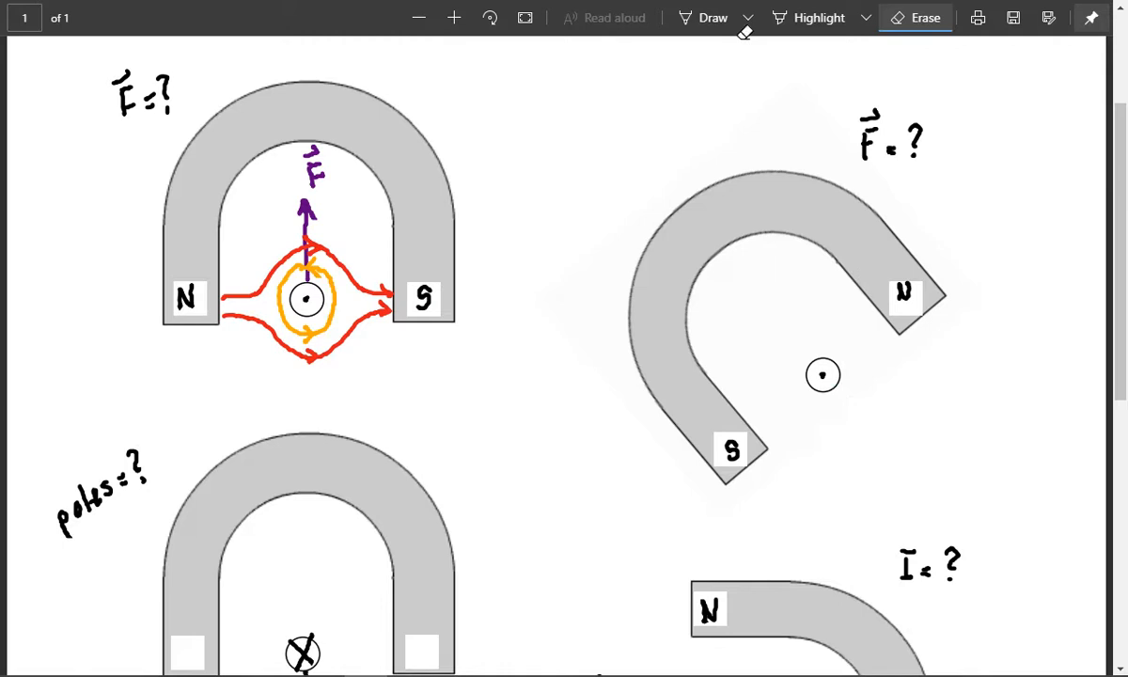
click(712, 17)
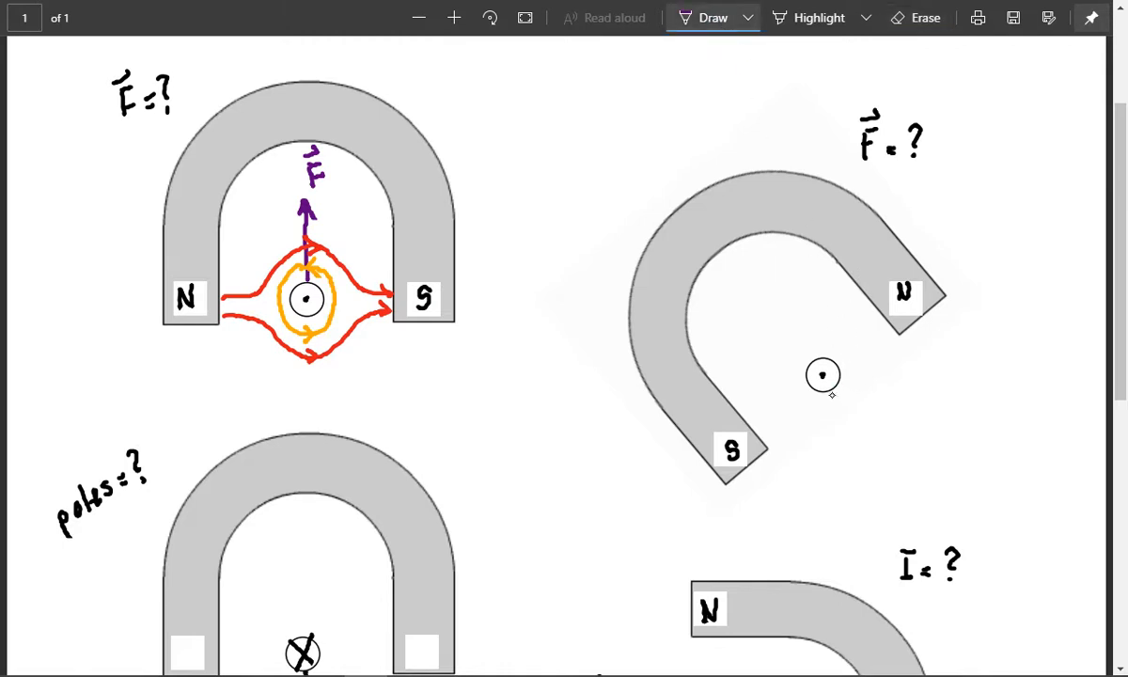
drag(825, 389, 865, 436)
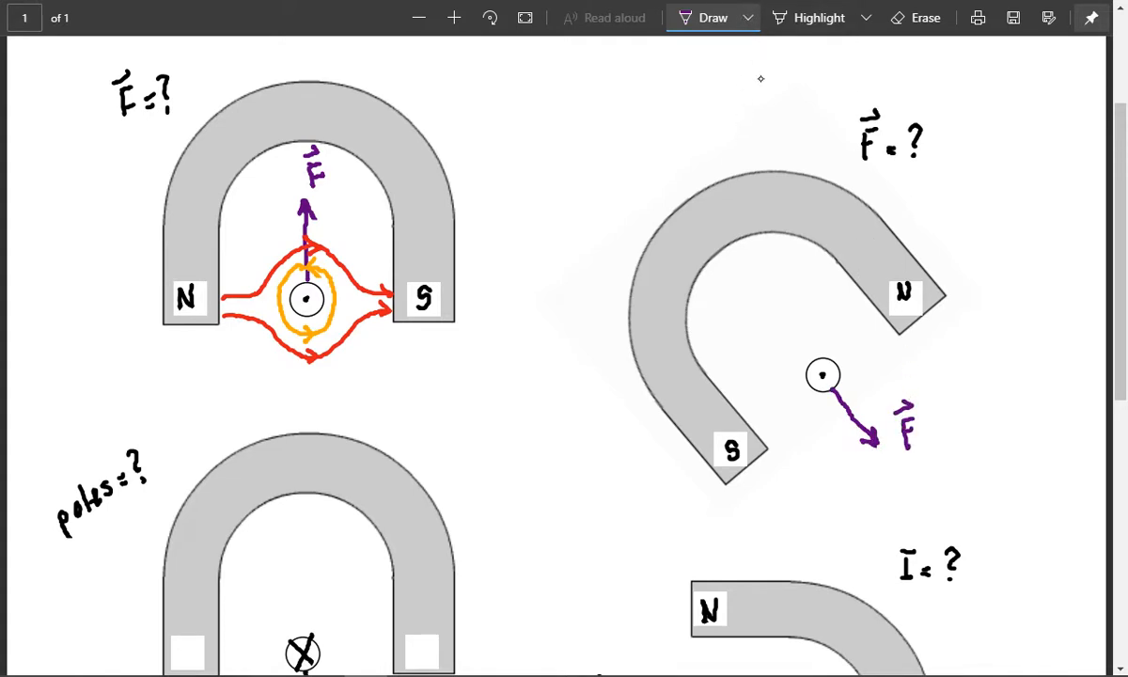
Switch ink to orange for the conductor's circular field, then to red for the N-to-S field lines
click(748, 17)
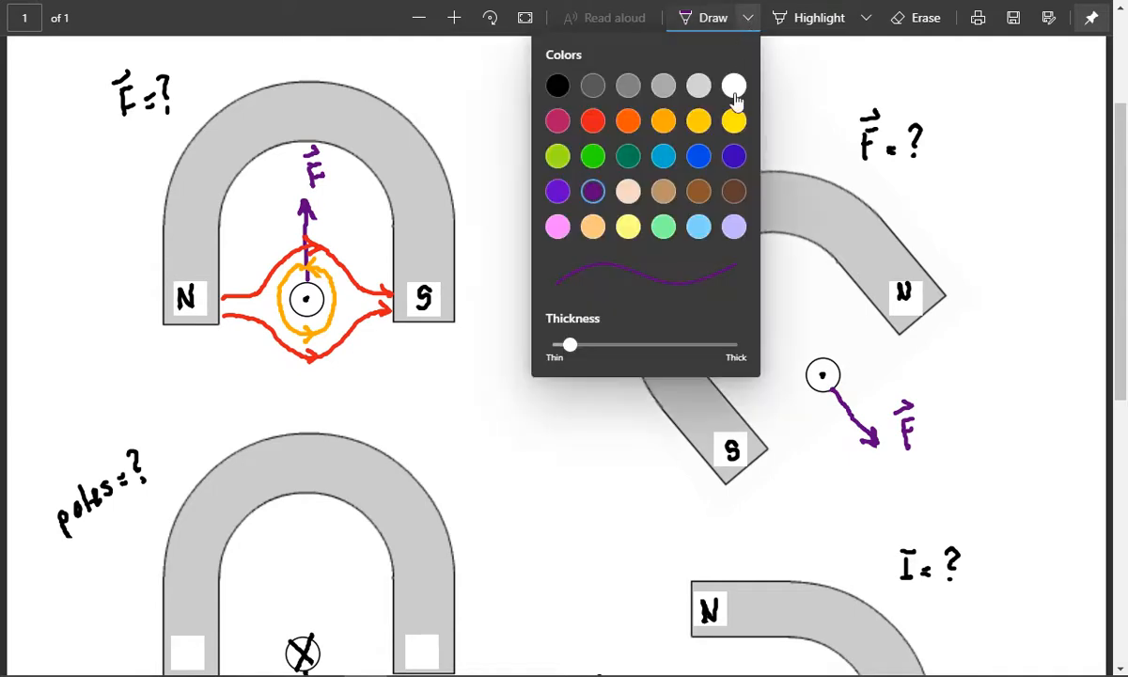
click(661, 120)
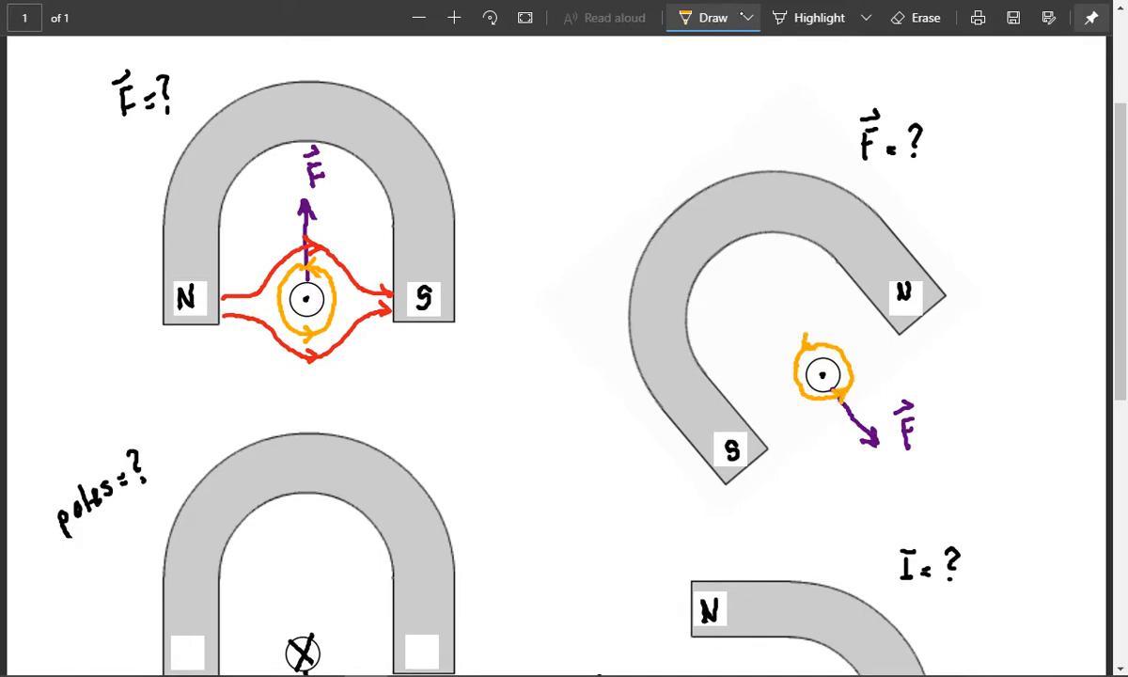
click(746, 16)
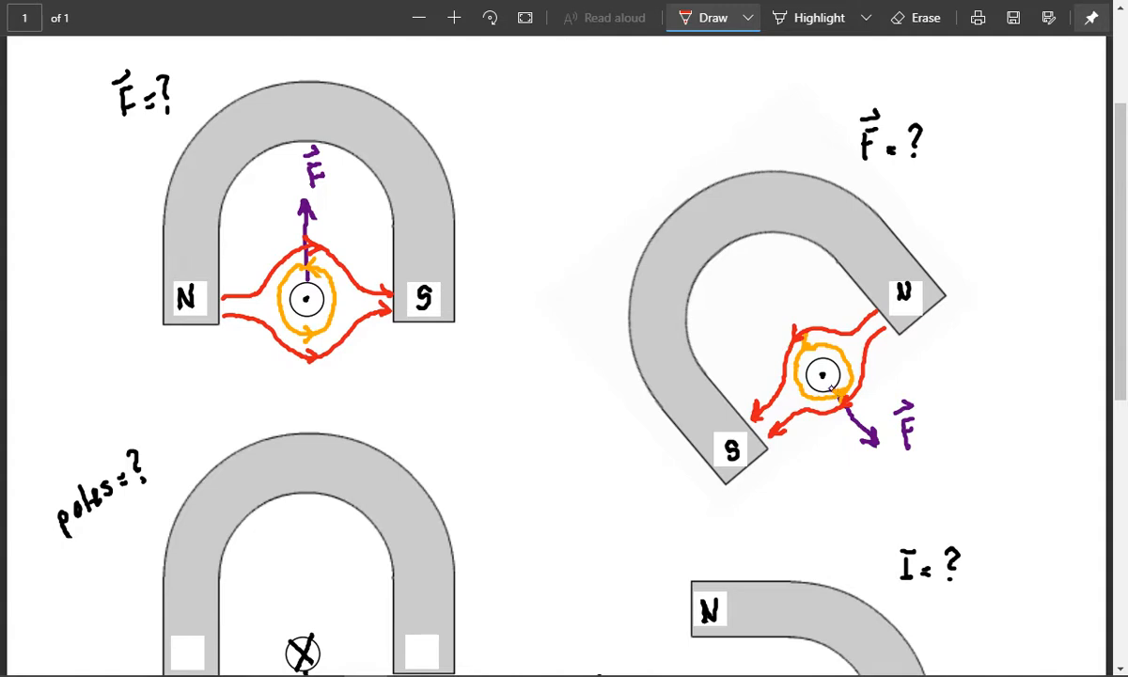
mouse_move(876, 470)
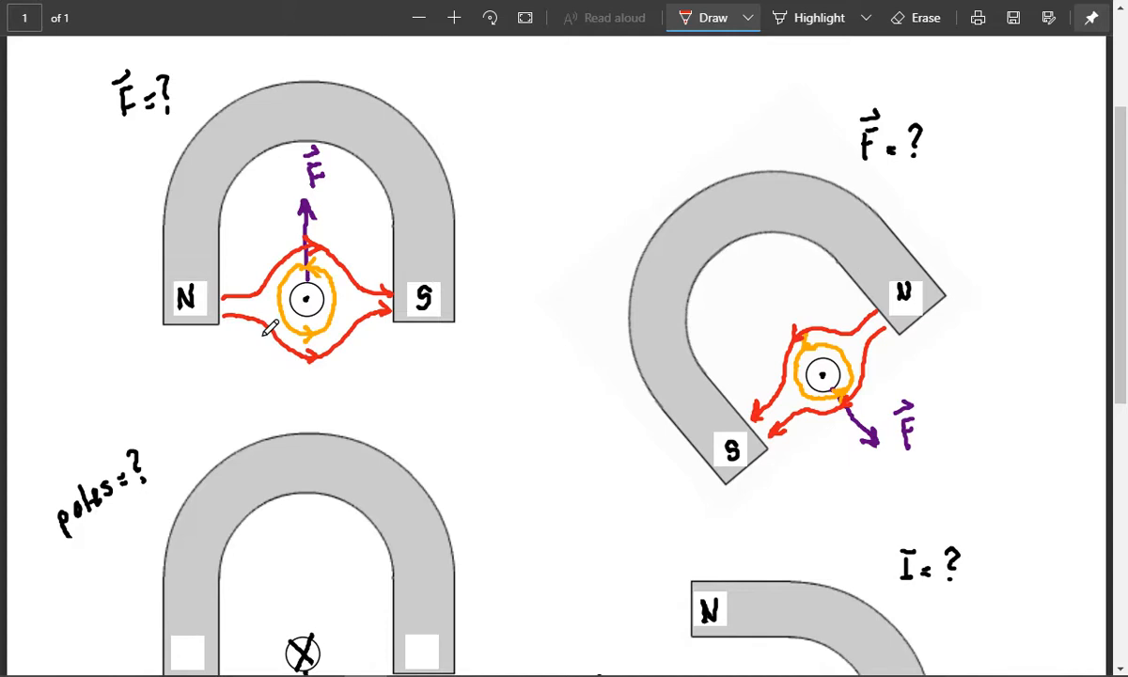
Scroll to the next examples and label the lower-left magnet's left pole N in orange ink
scroll(down, 3)
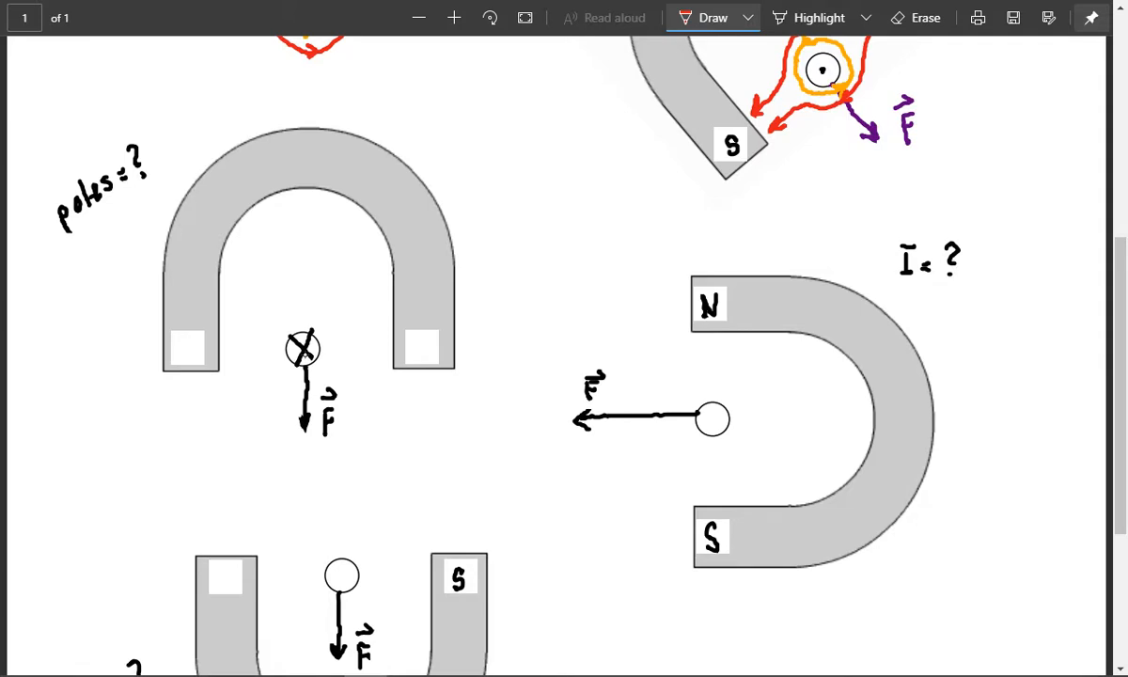
click(748, 17)
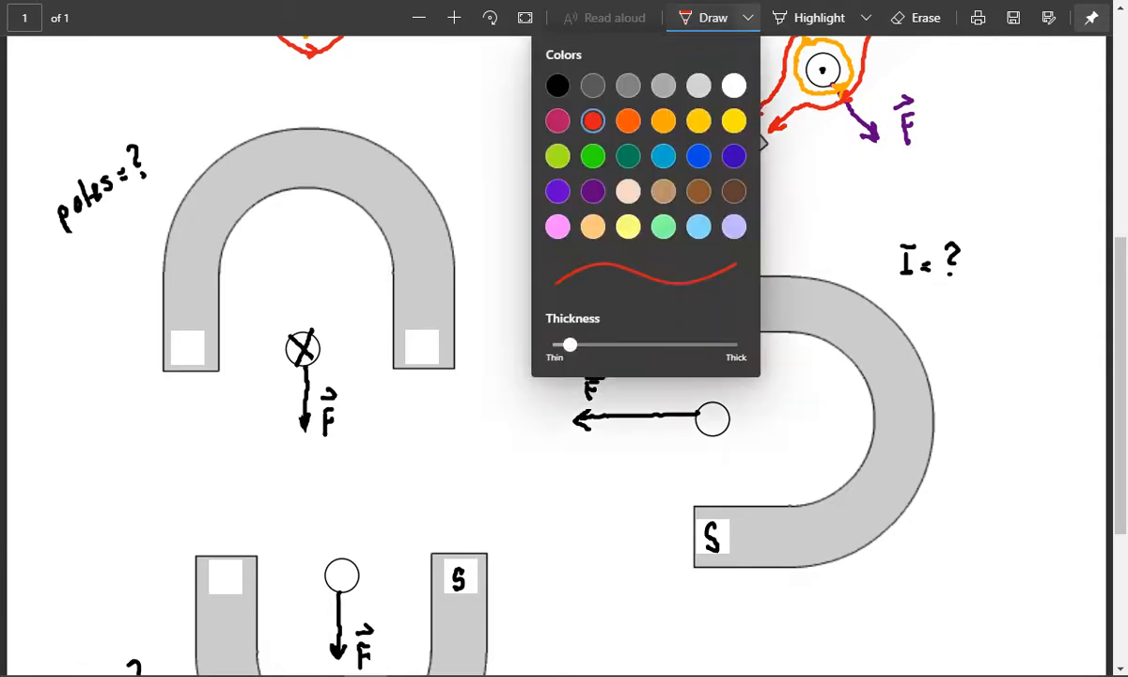
click(662, 120)
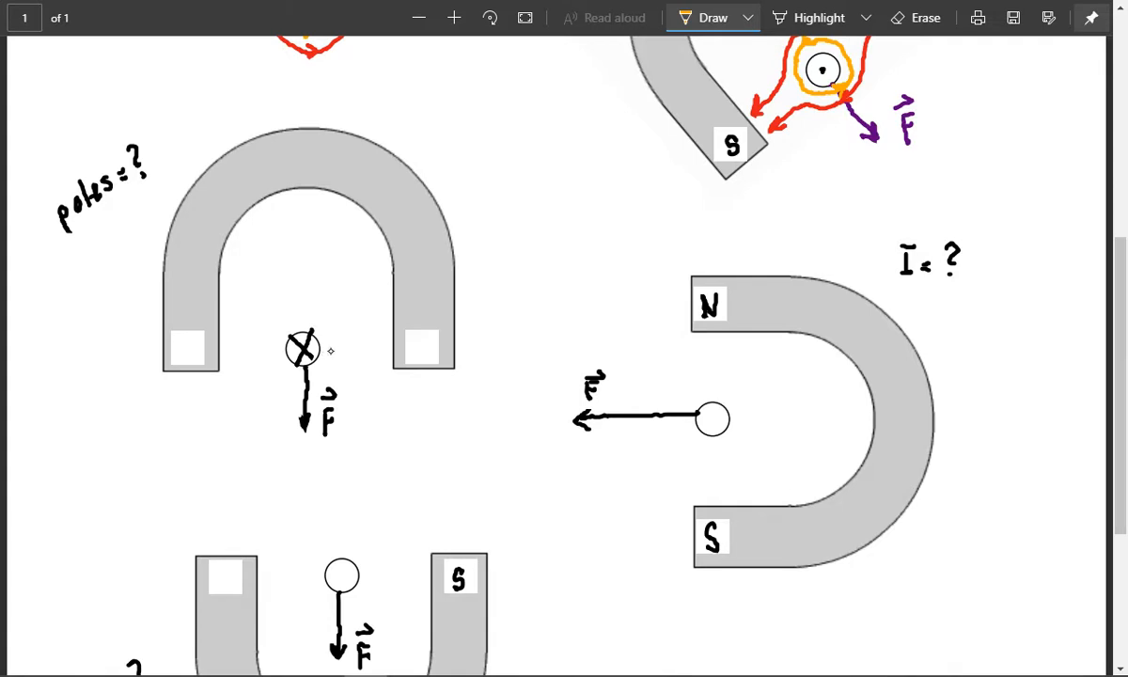
mouse_move(418, 346)
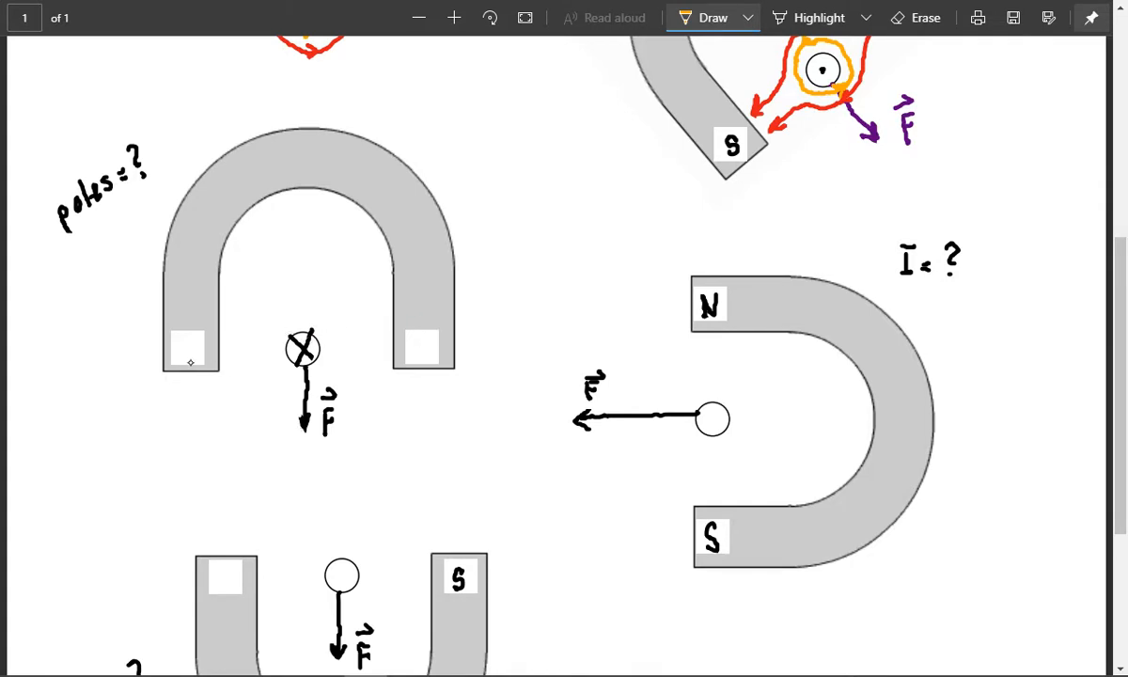
click(186, 345)
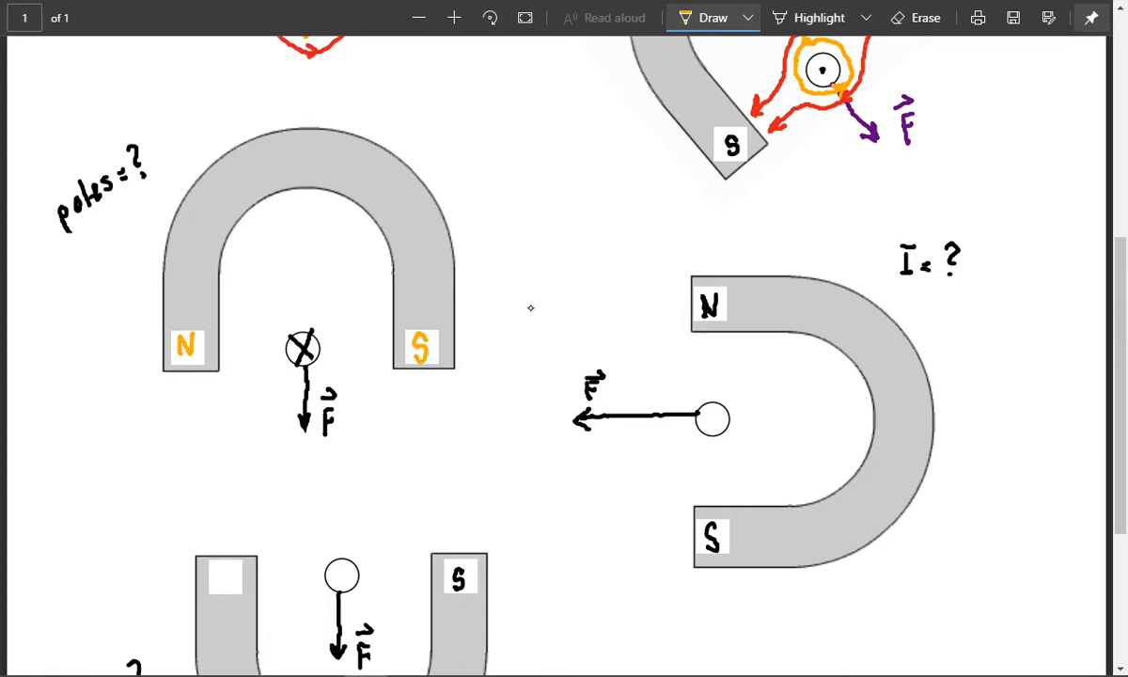
mouse_move(293, 319)
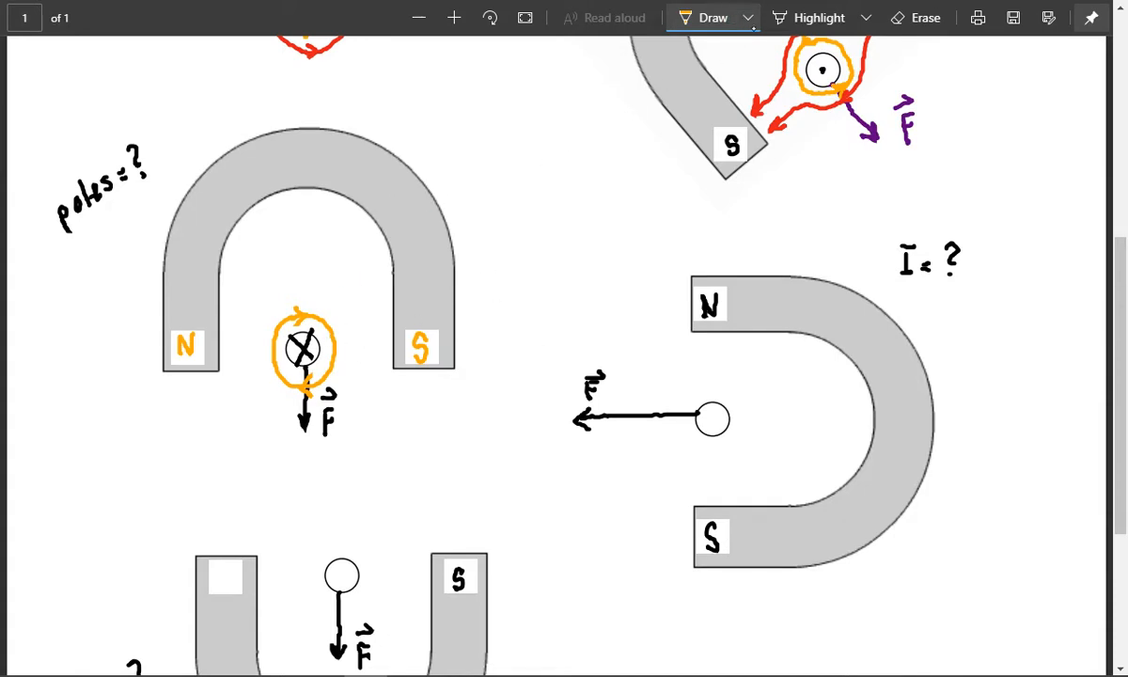
Draw a red field line from the N pole across the third magnet's conductor
click(748, 17)
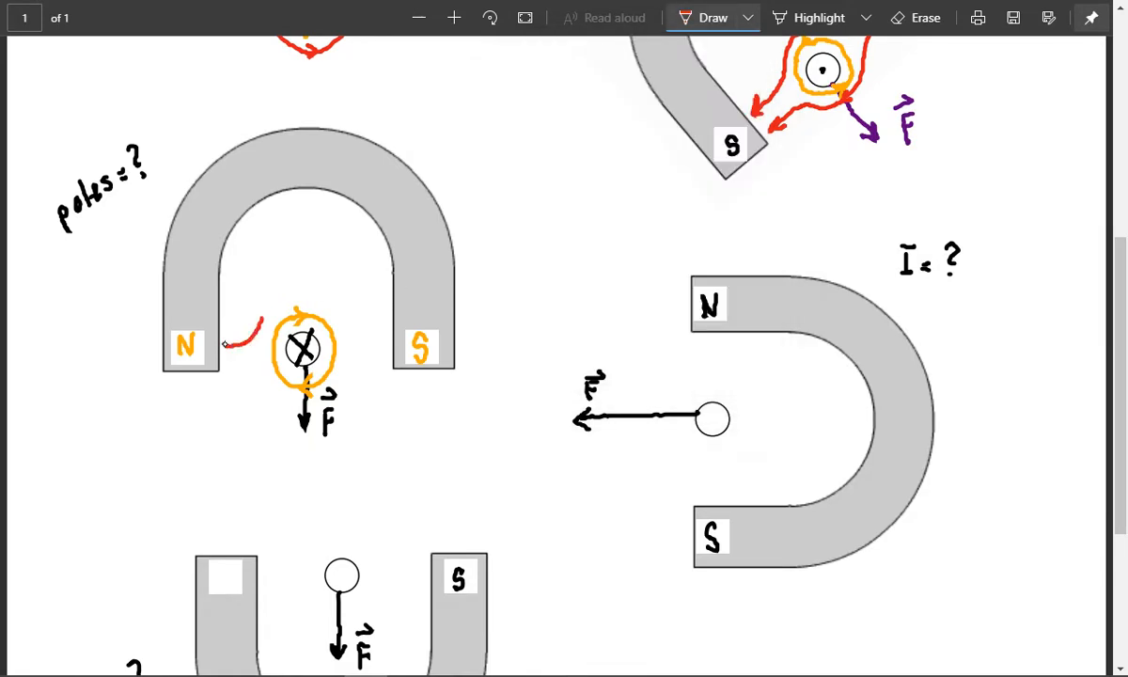
drag(226, 348, 376, 334)
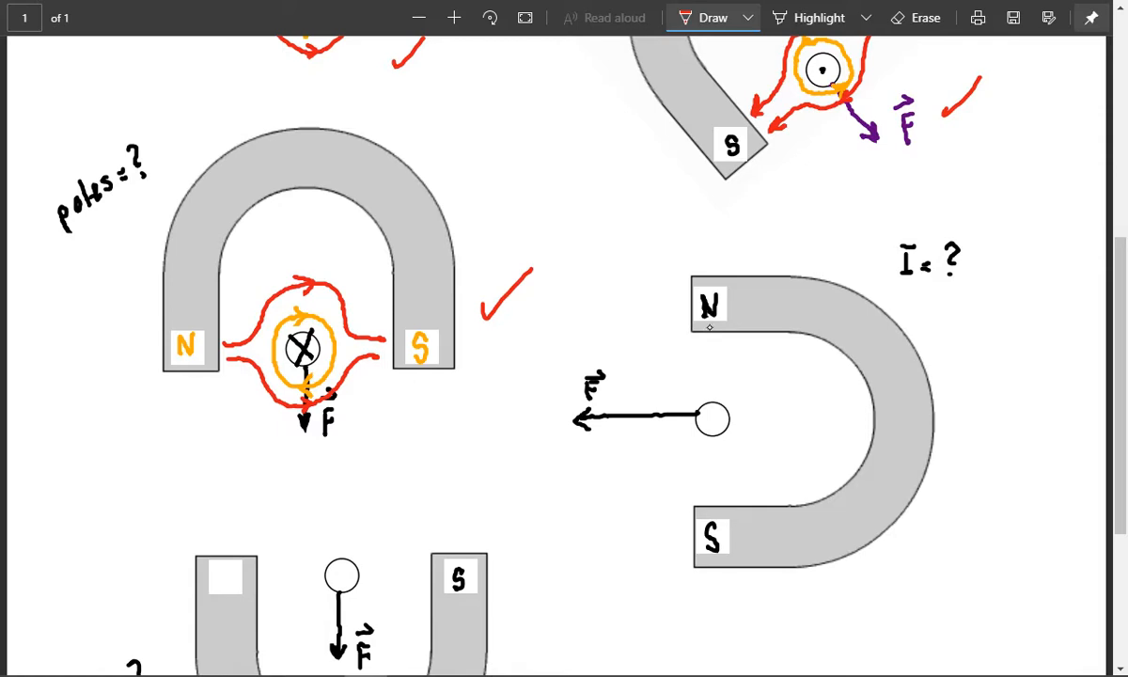
mouse_move(699, 530)
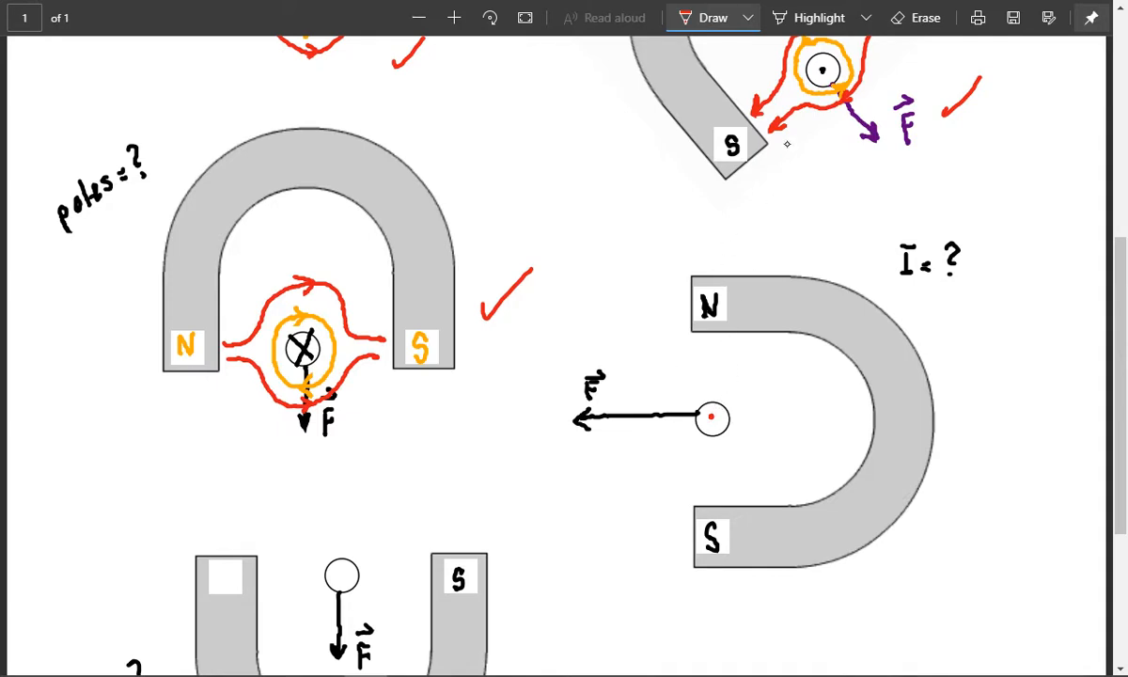
Draw an orange circle and red field lines around the right-hand wire, then erase those strokes
click(748, 17)
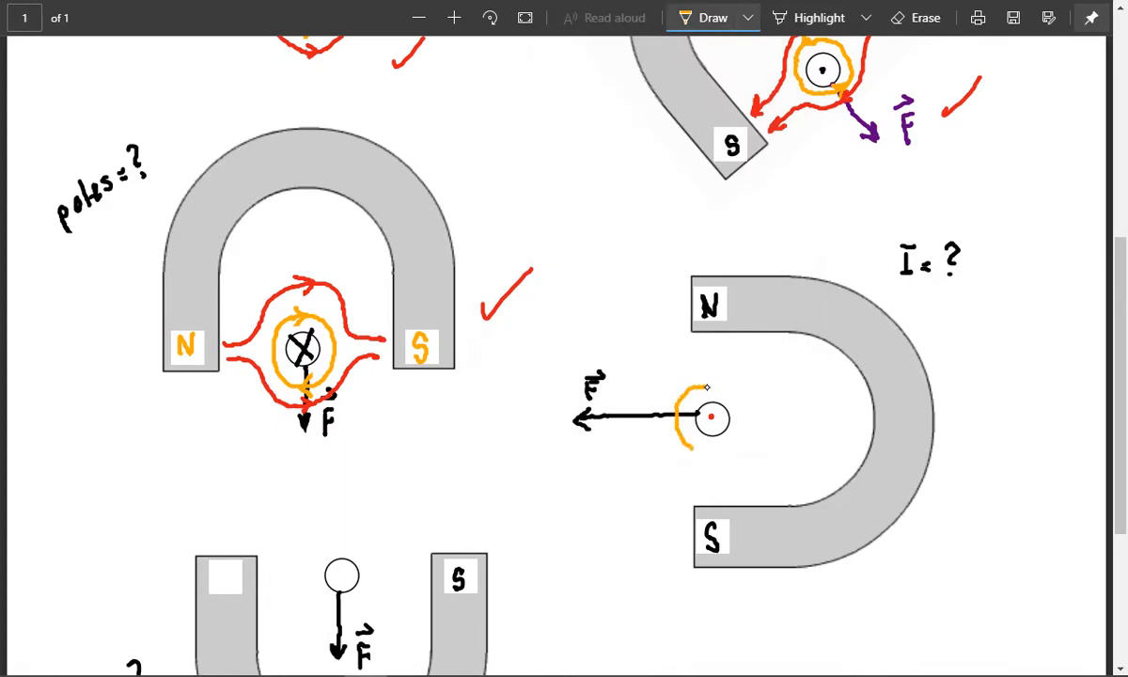
drag(711, 386, 710, 451)
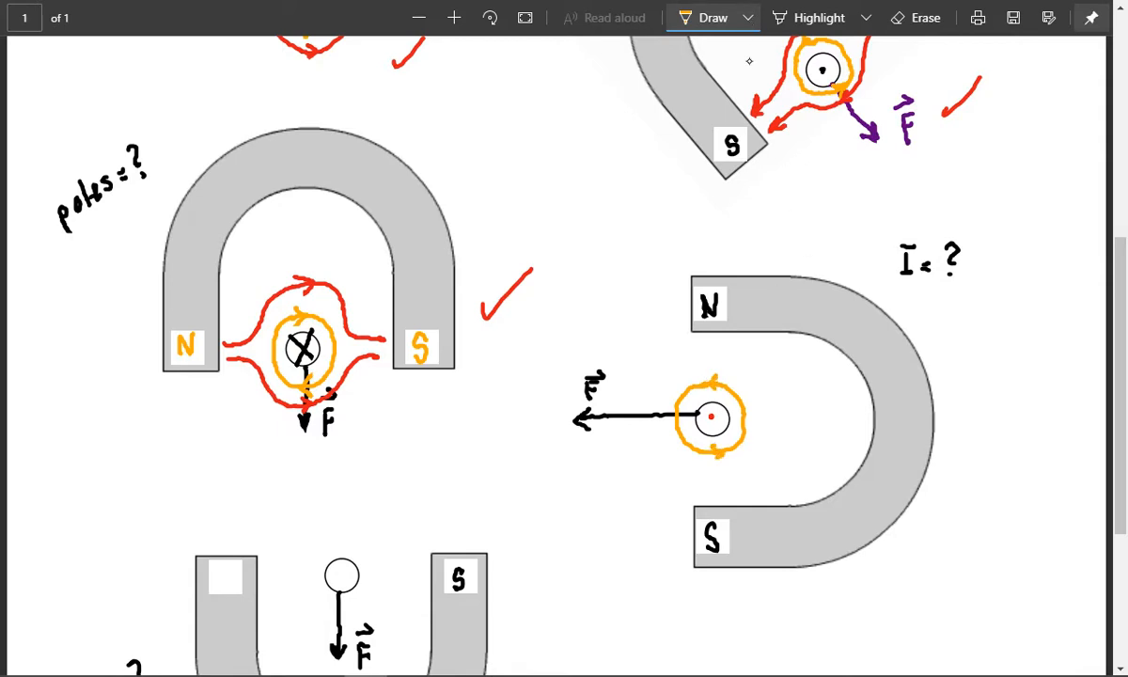
click(748, 17)
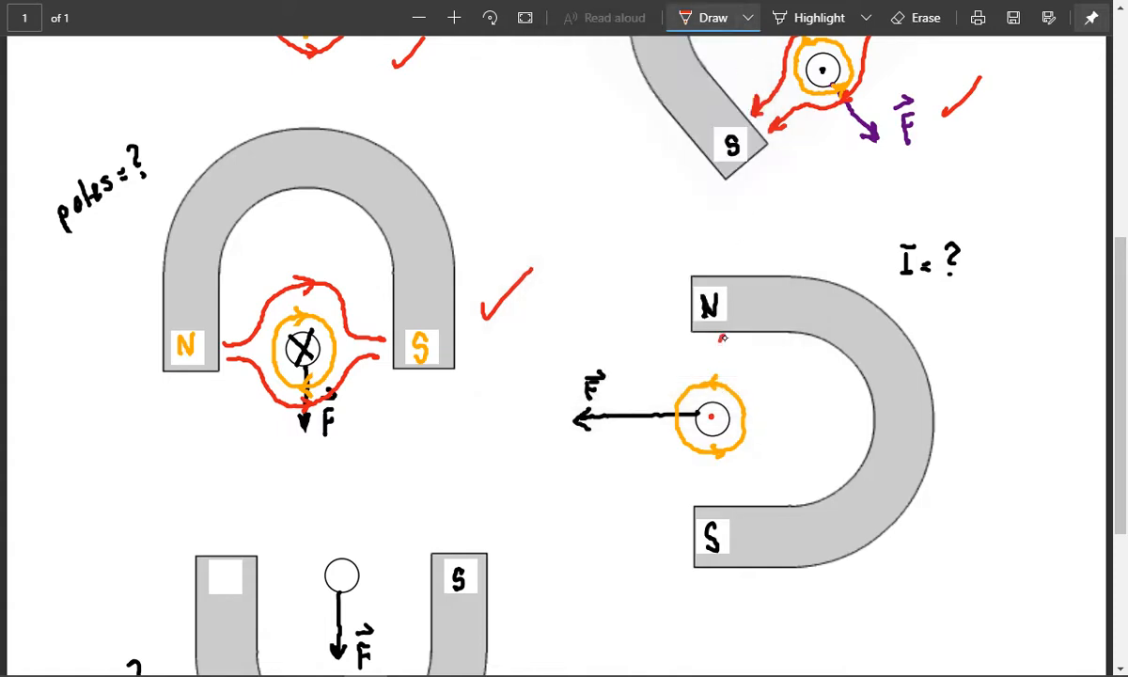
drag(718, 342, 752, 442)
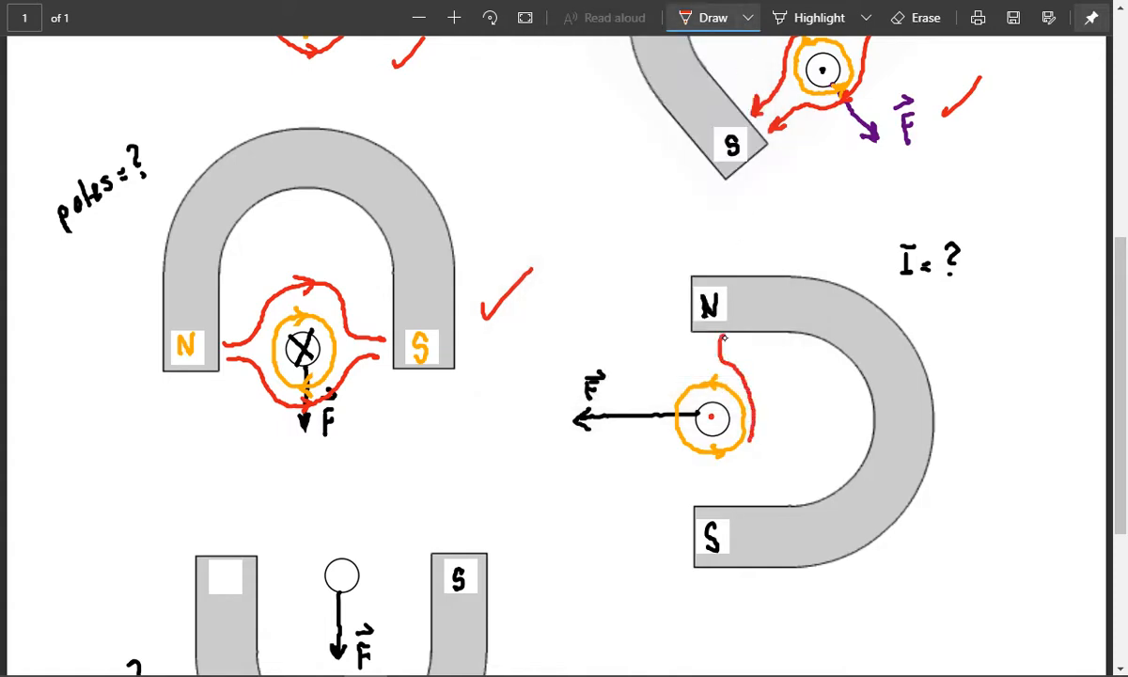
drag(715, 339, 695, 489)
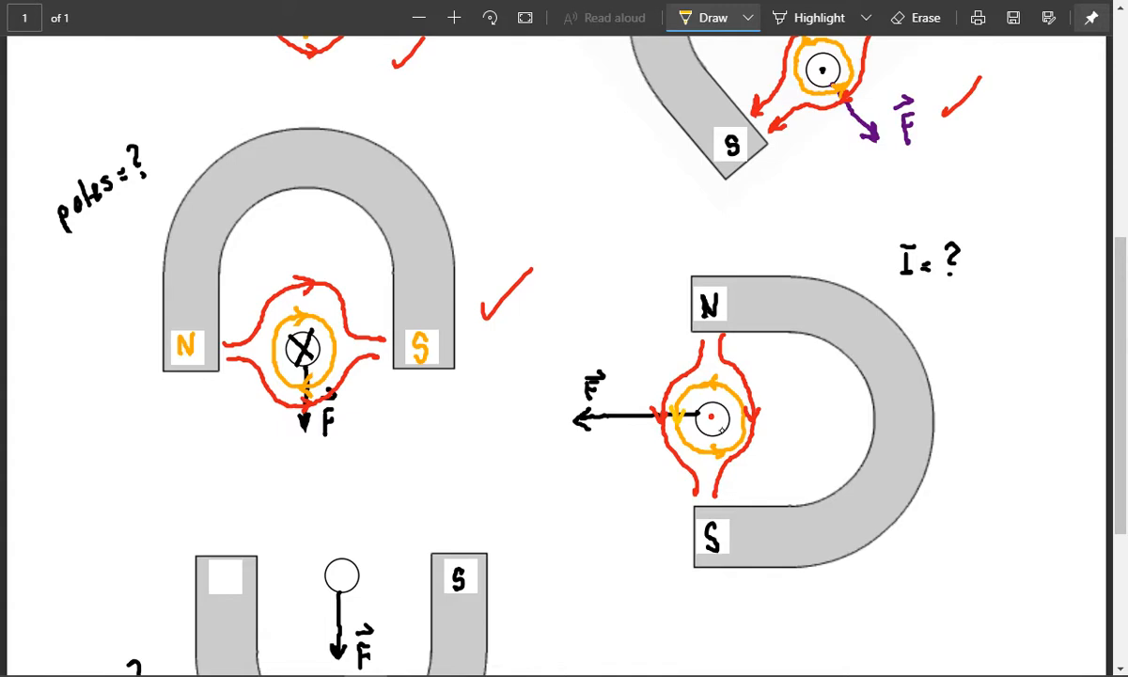
mouse_move(813, 421)
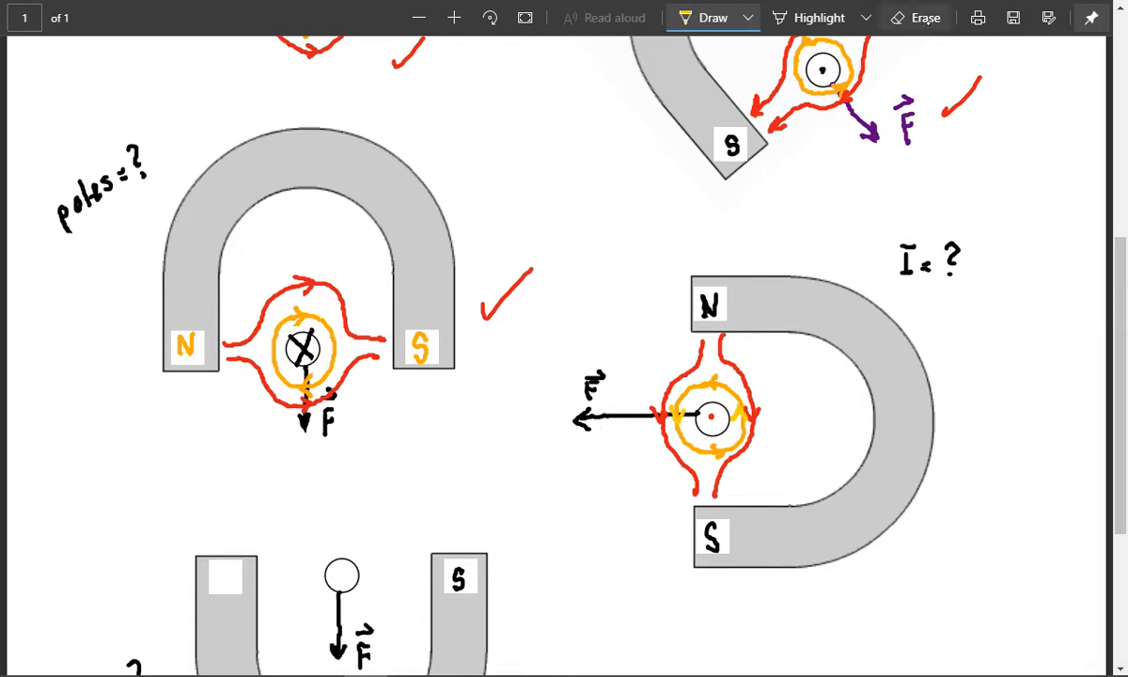
click(925, 16)
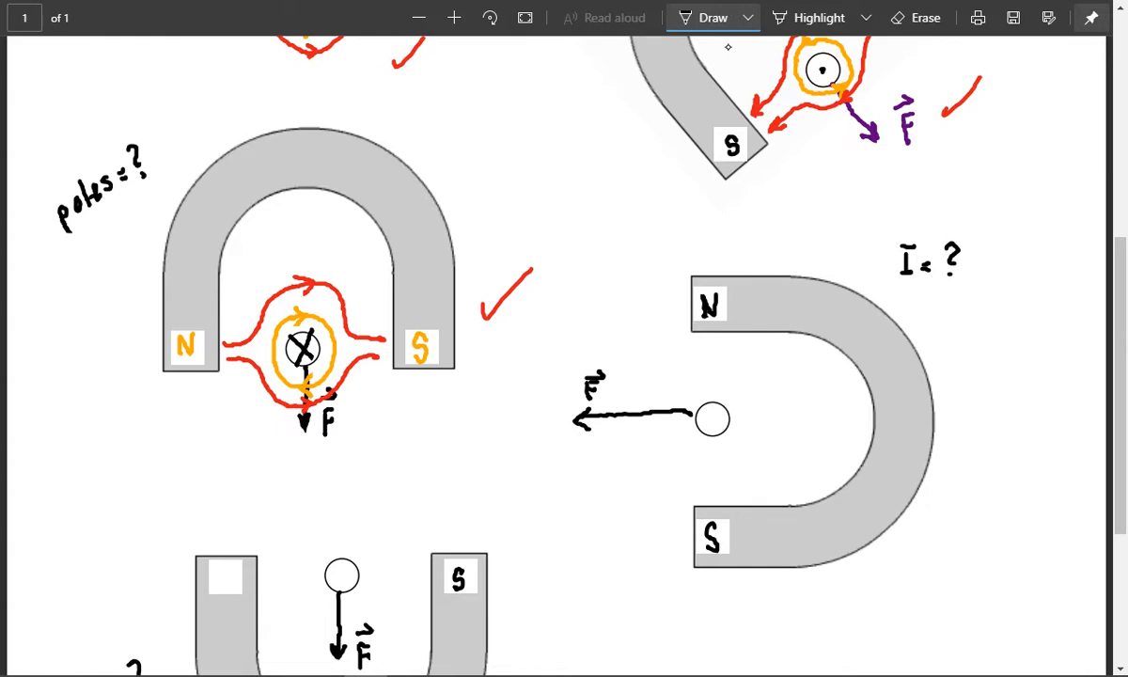
Mark the right-hand wire with a green cross, then add an orange circle and red N-to-S field lines
click(748, 17)
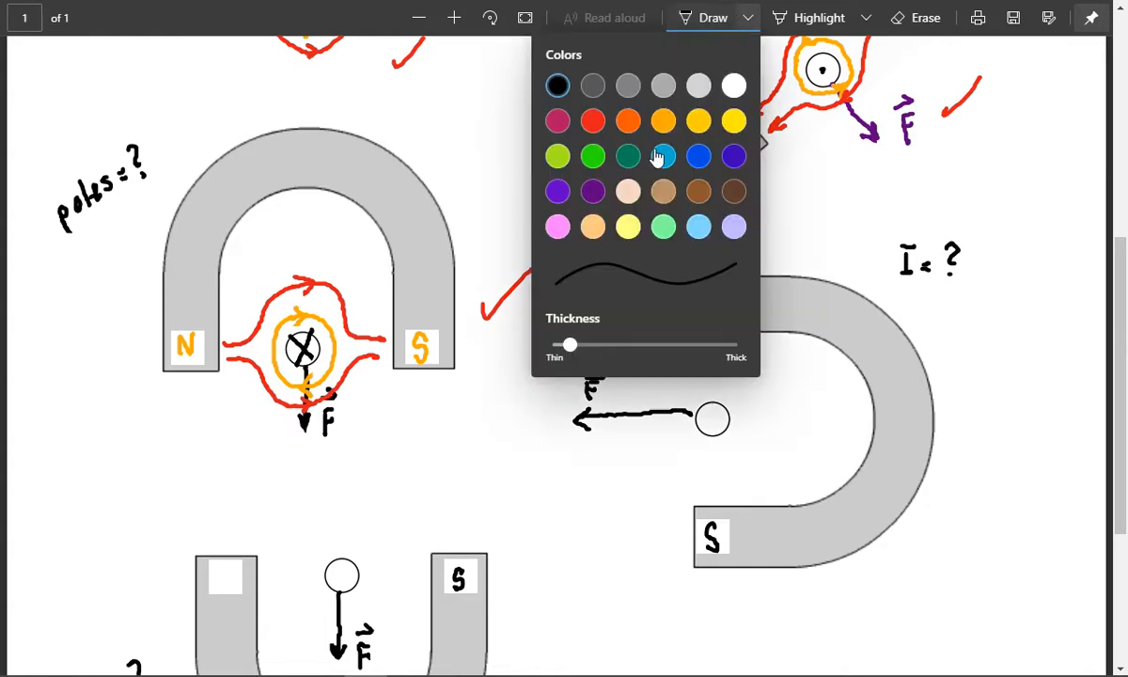
click(661, 154)
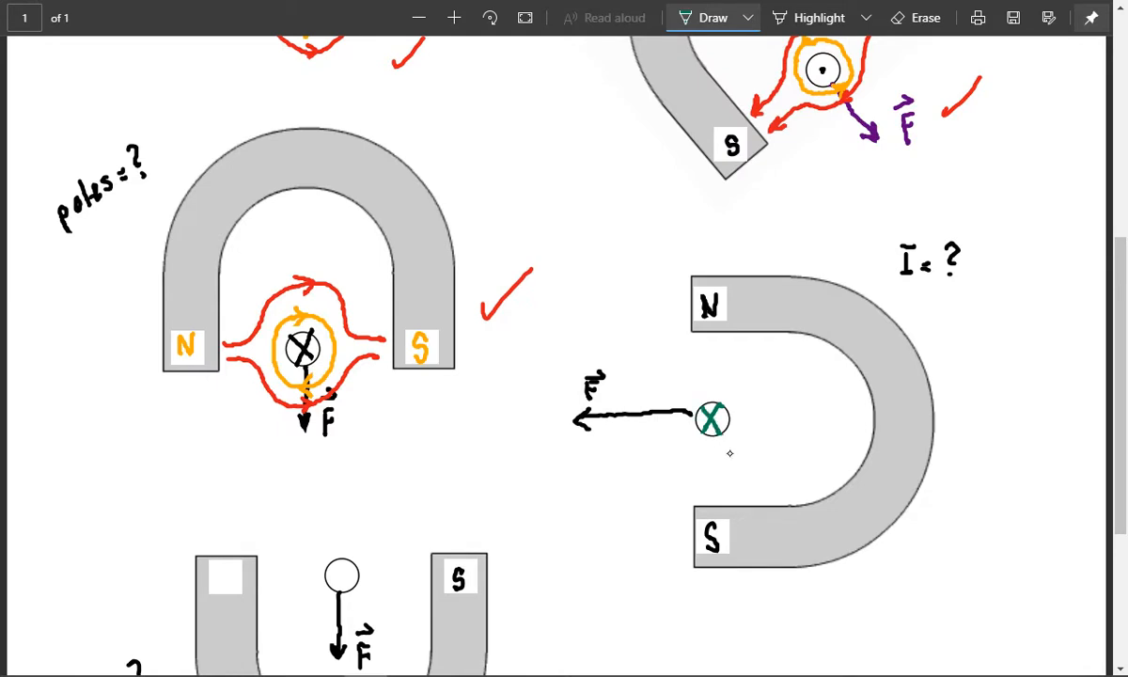
mouse_move(729, 454)
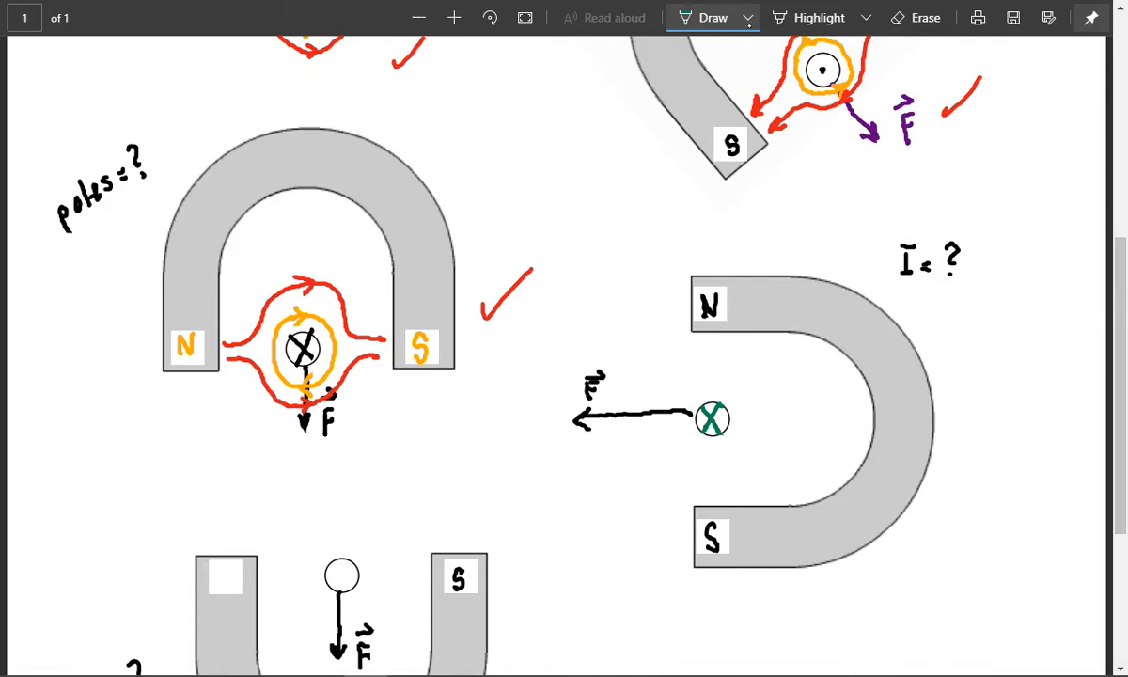
click(748, 17)
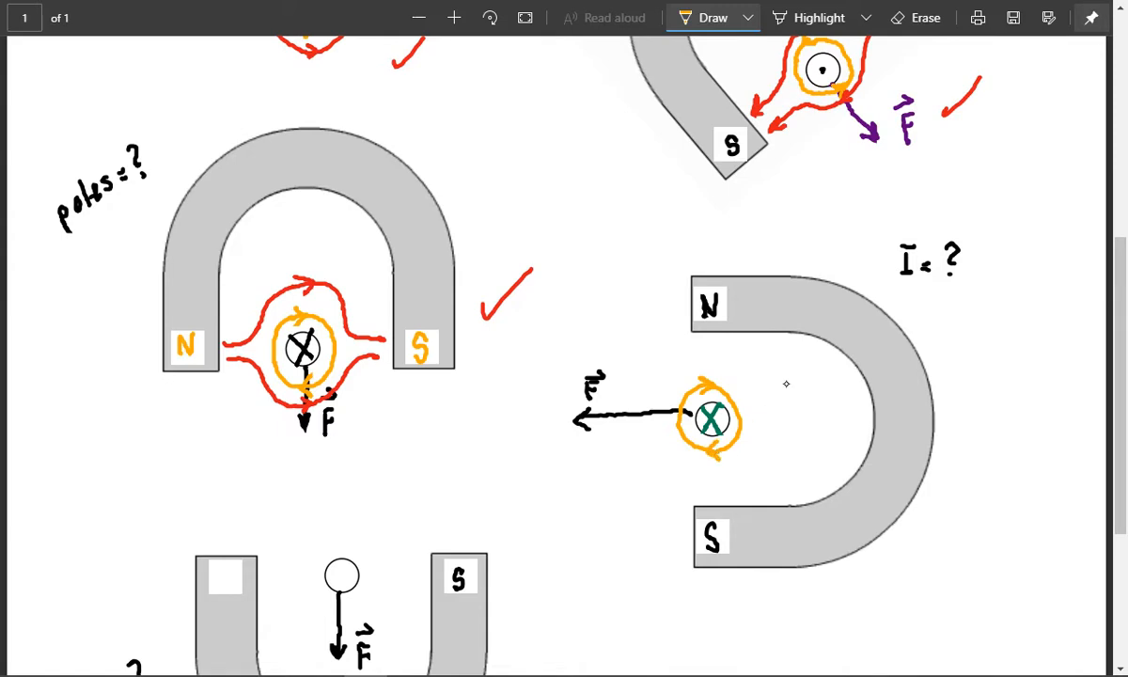
click(747, 17)
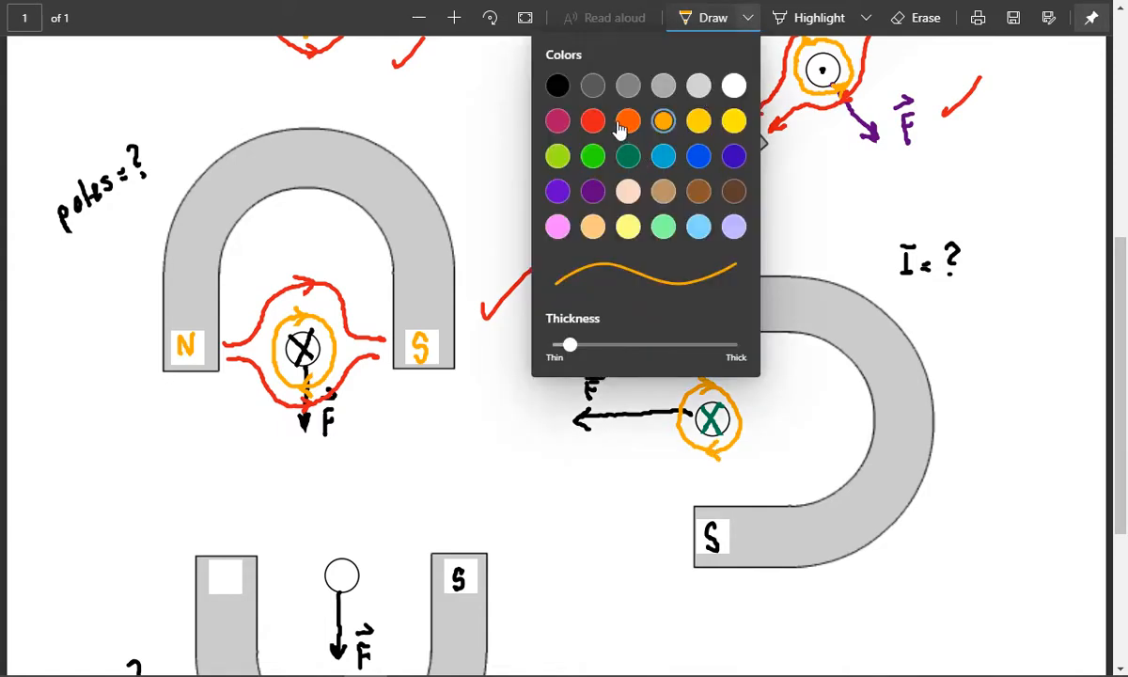
click(590, 121)
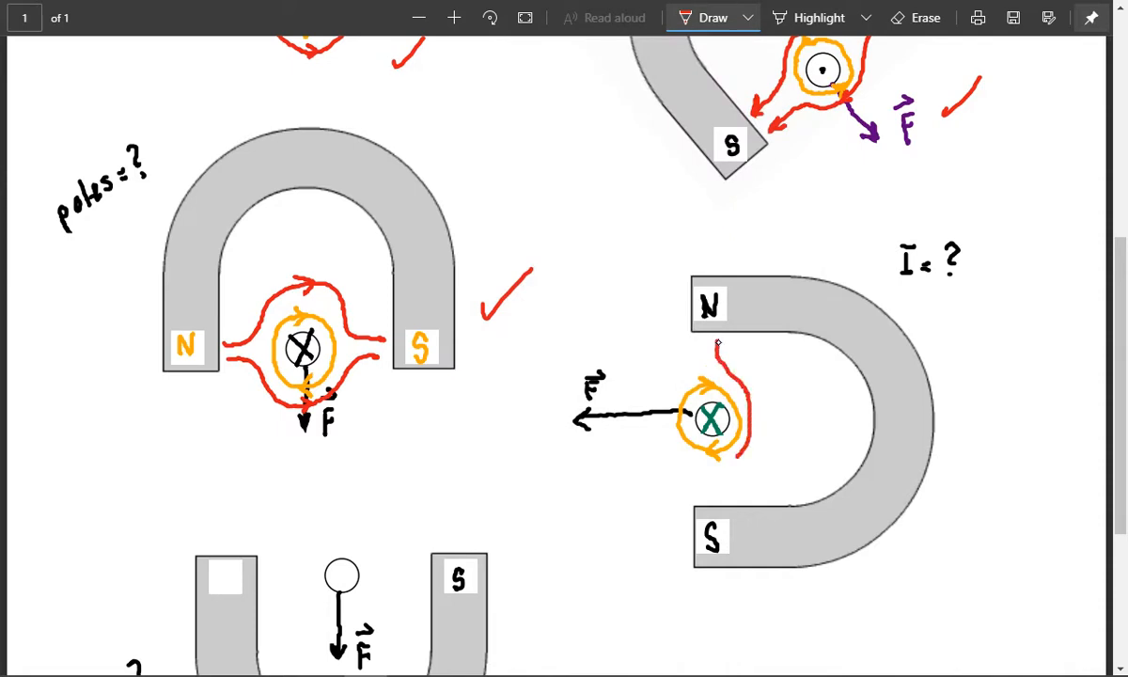
drag(718, 348, 718, 498)
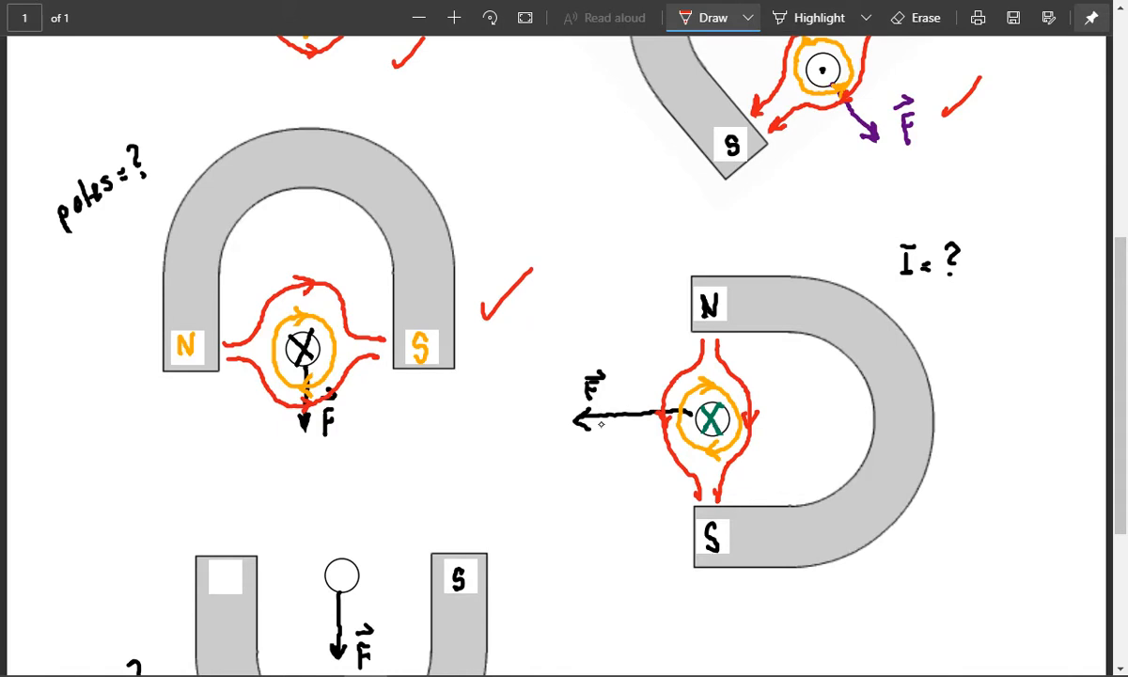
mouse_move(524, 376)
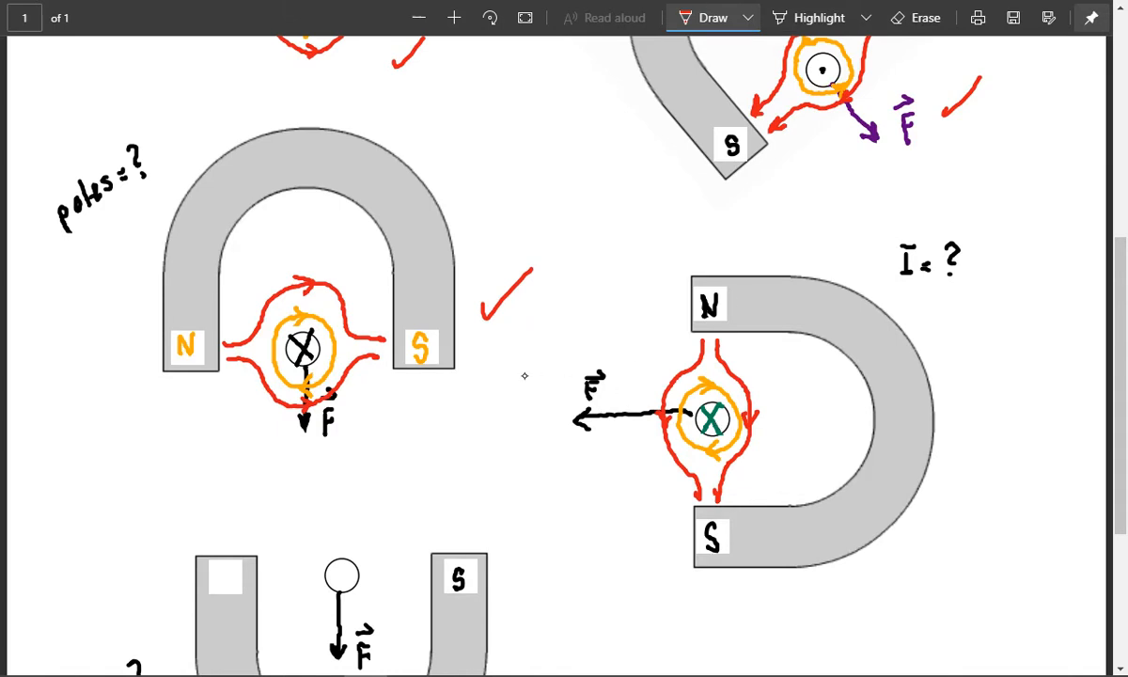
Replace the bottom magnet's left-pole S with N and draw a red cross inside its wire
scroll(down, 3)
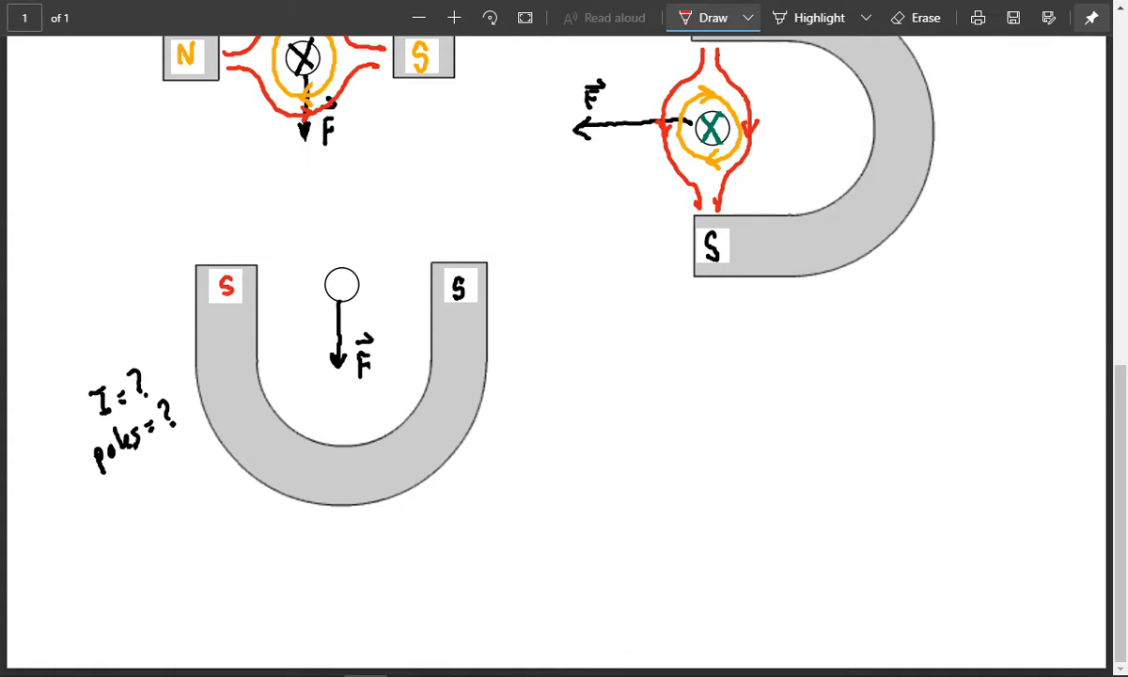
click(925, 17)
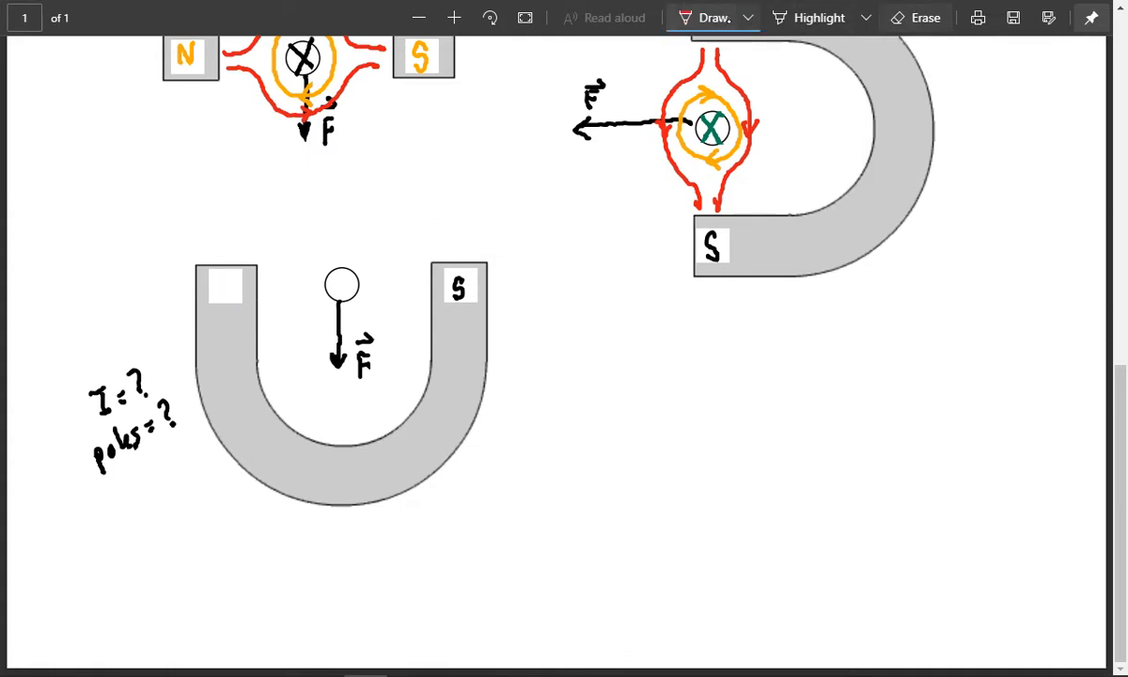
drag(229, 278, 222, 300)
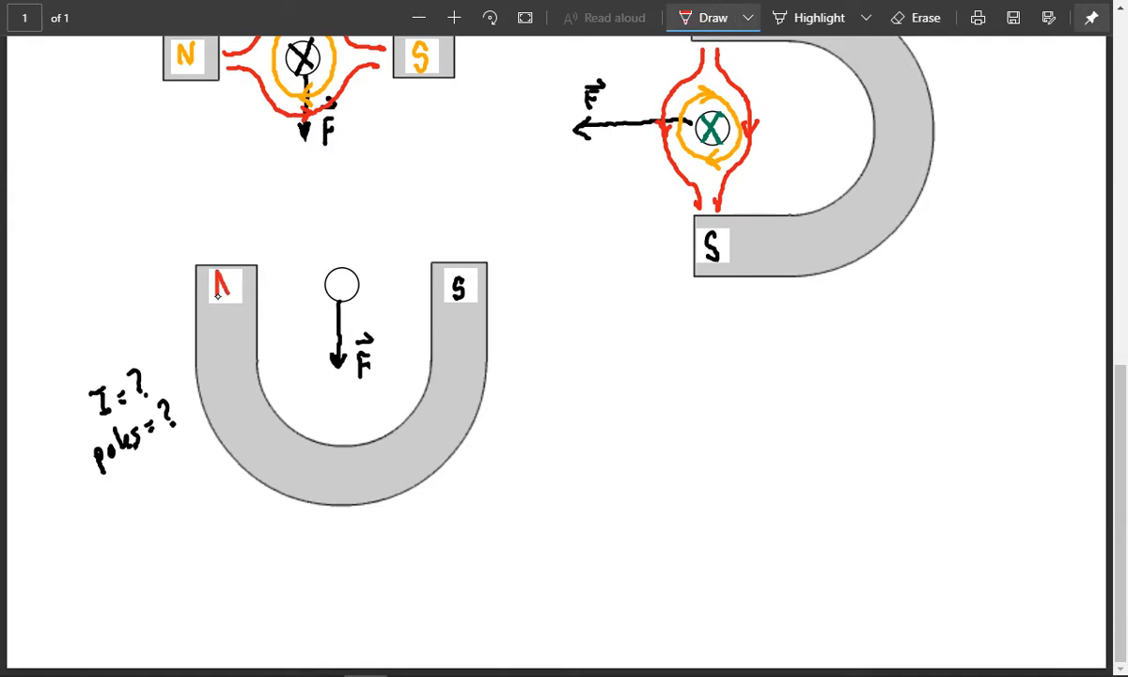
drag(216, 297, 230, 279)
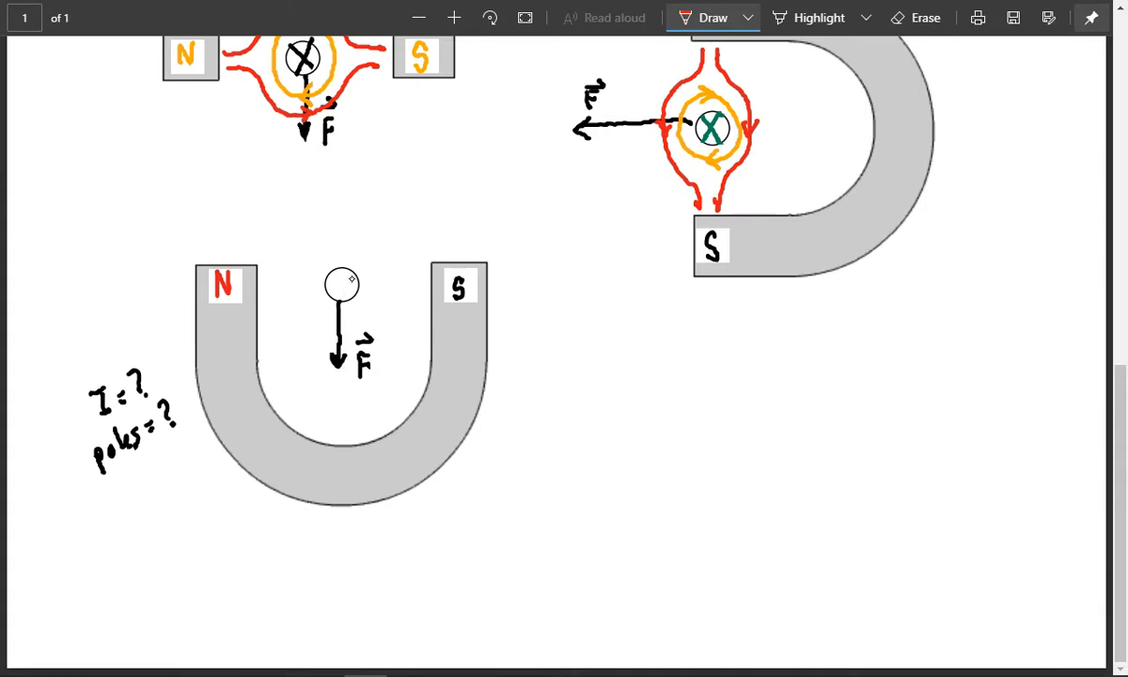
drag(335, 277, 350, 291)
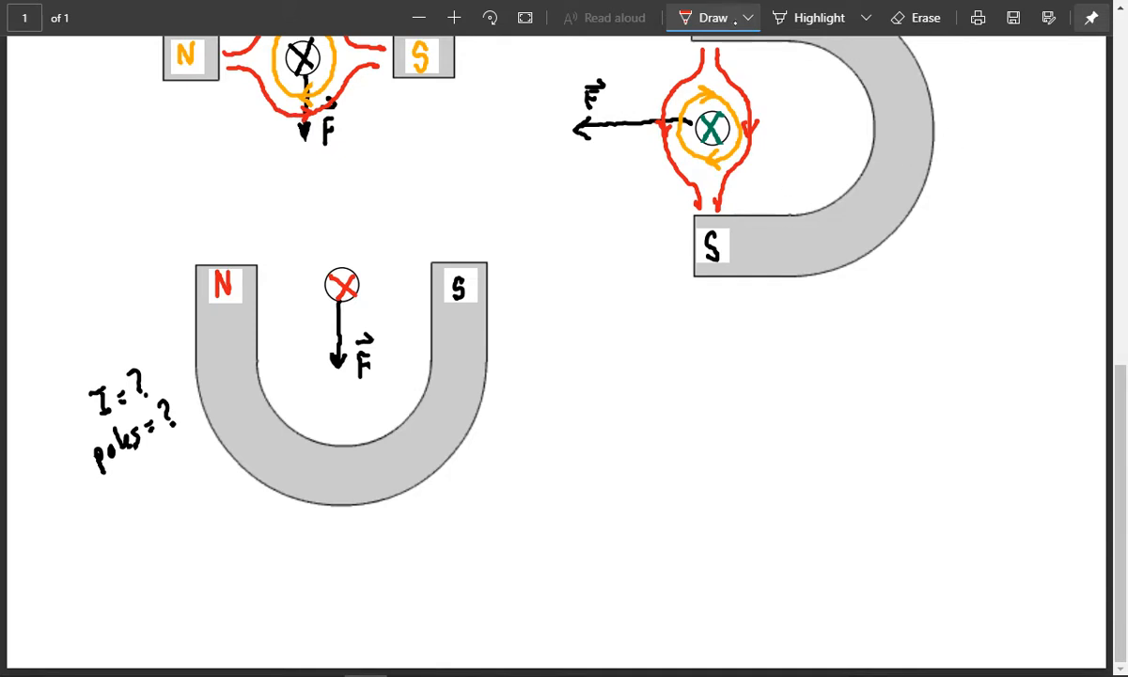
Add an orange field circle around the bottom wire and a red field line across it
click(748, 17)
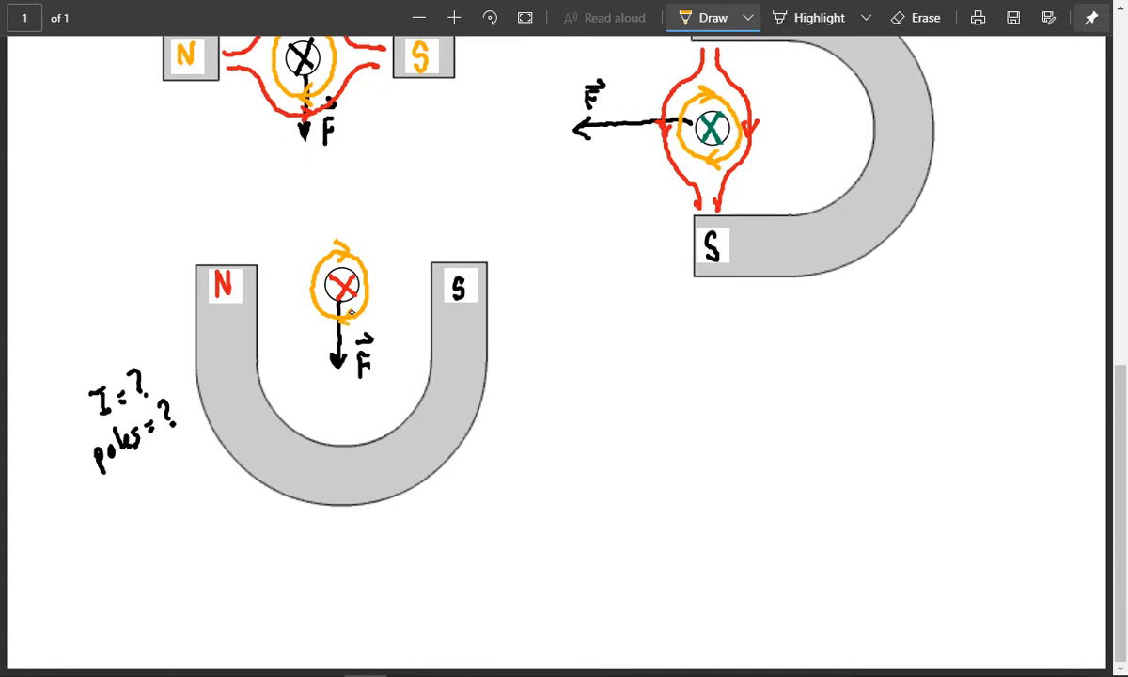
click(748, 17)
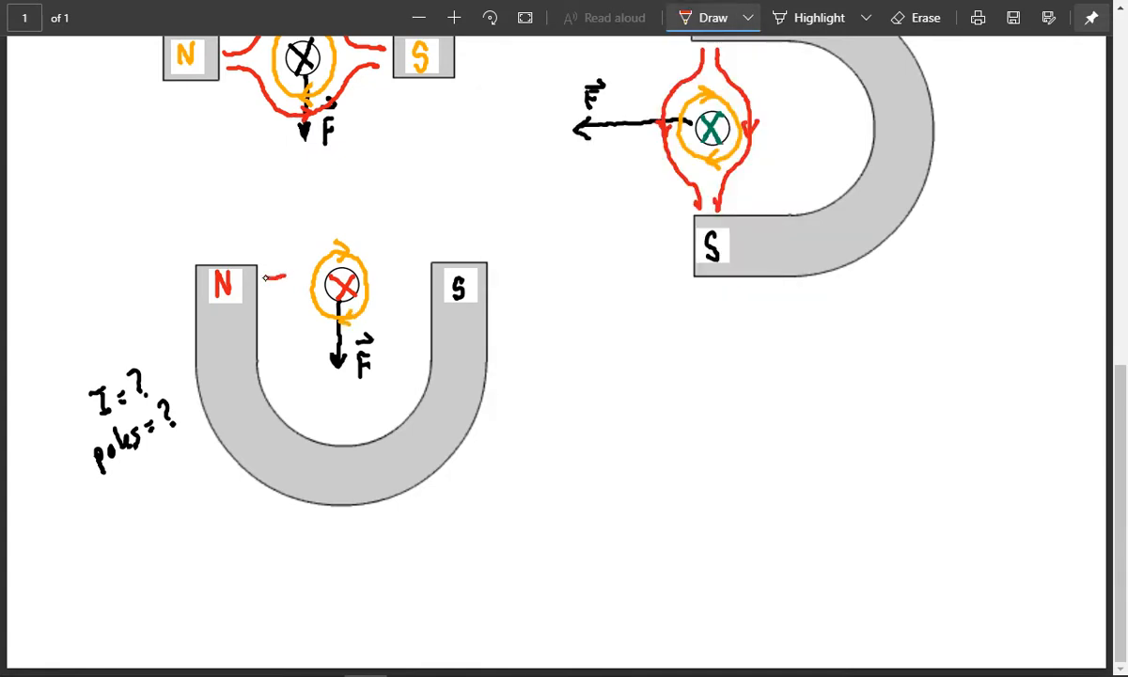
drag(273, 278, 423, 272)
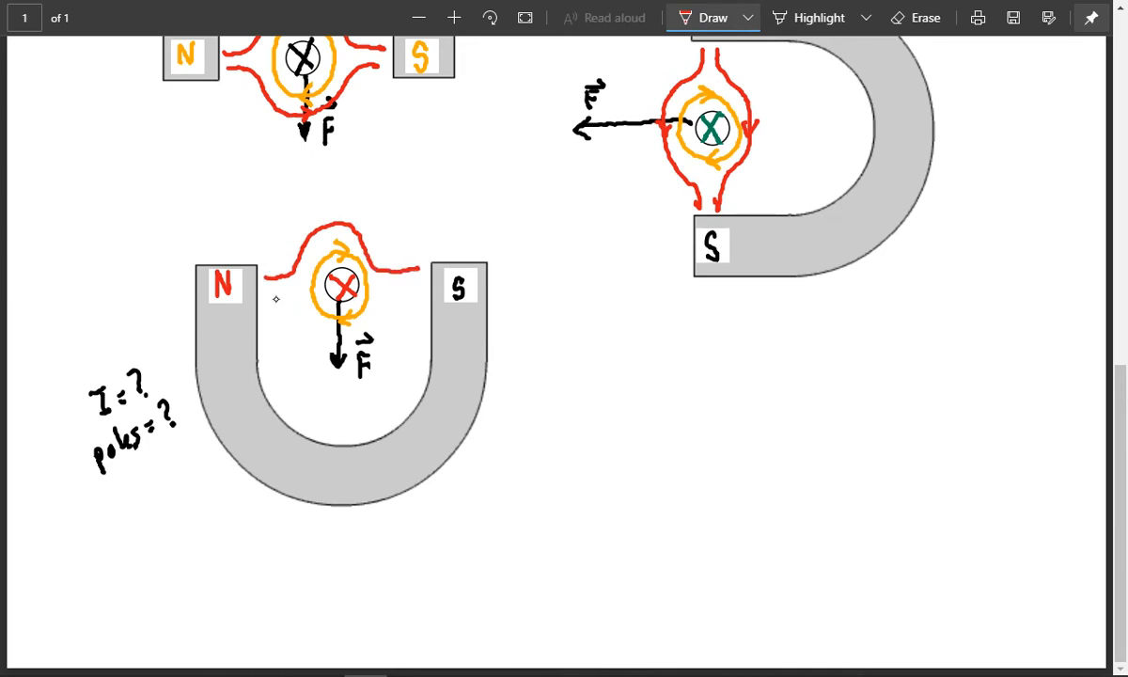